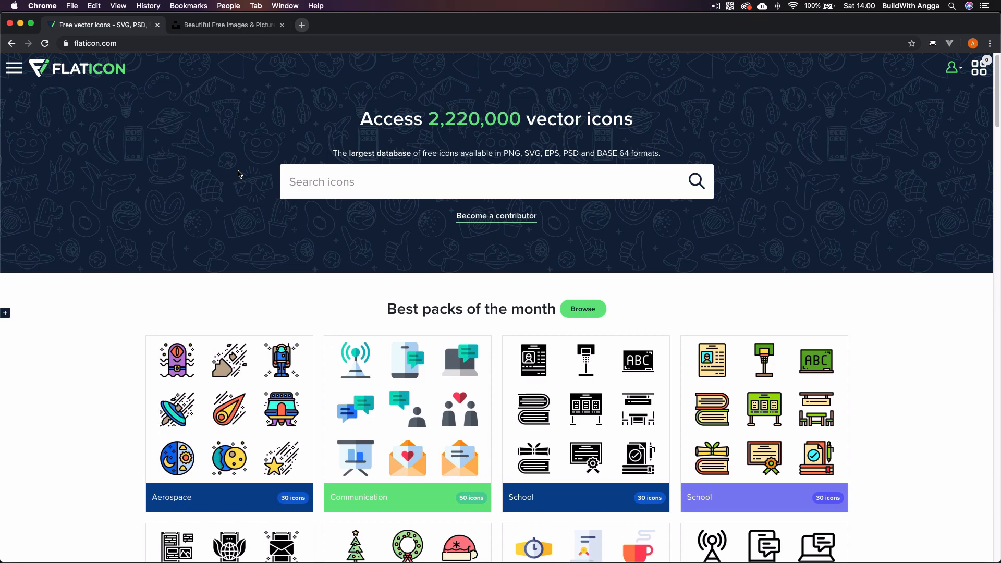
- Browse the Flaticon page and glance at the Unsplash tab before returning
scroll("down", 3)
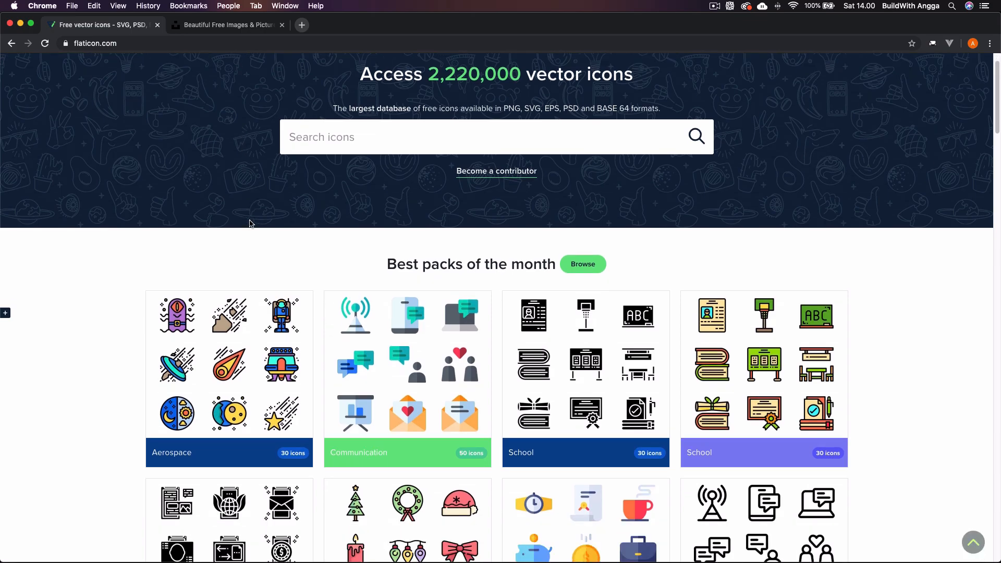
scroll("down", 3)
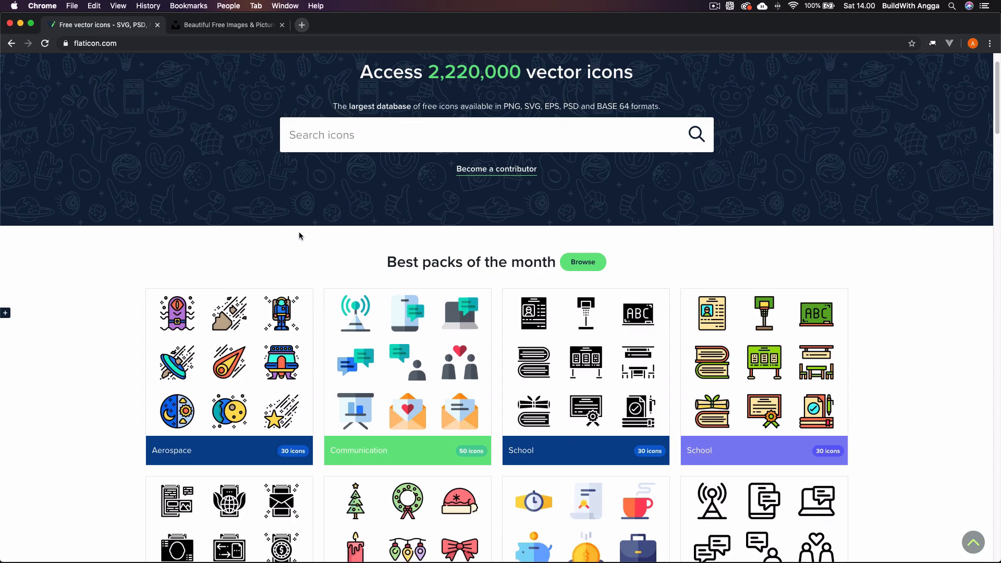
scroll("down", 3)
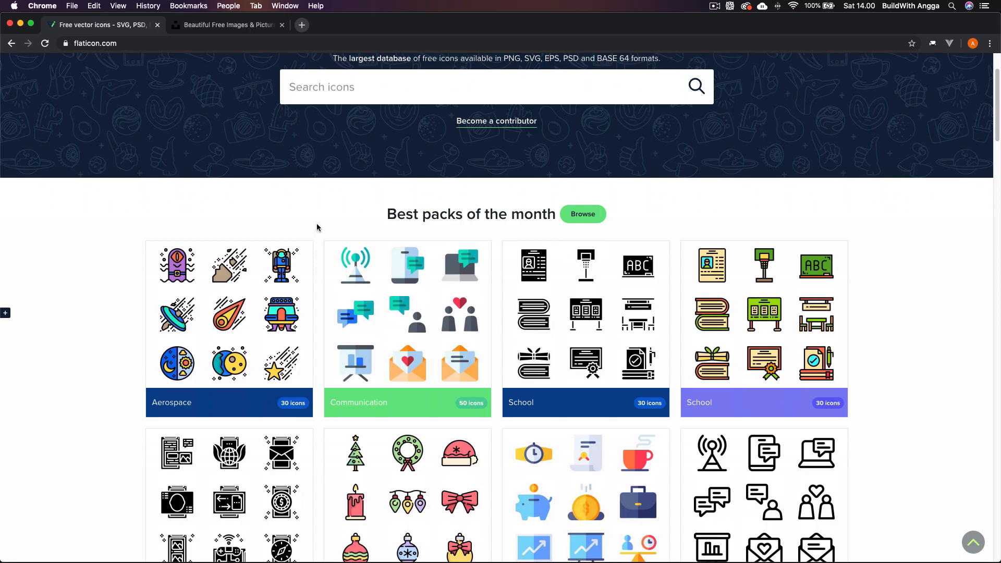
scroll("down", 3)
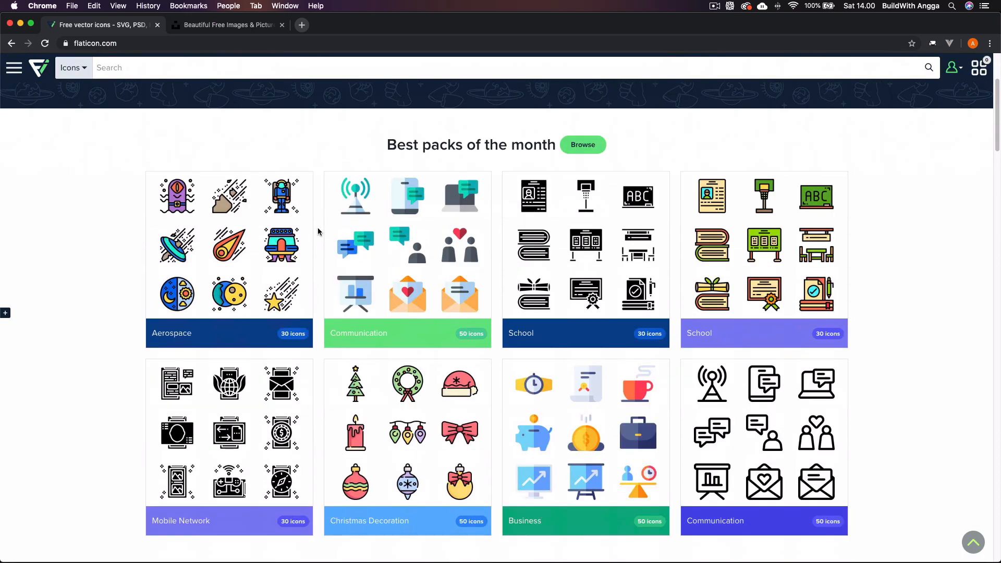
scroll("down", 3)
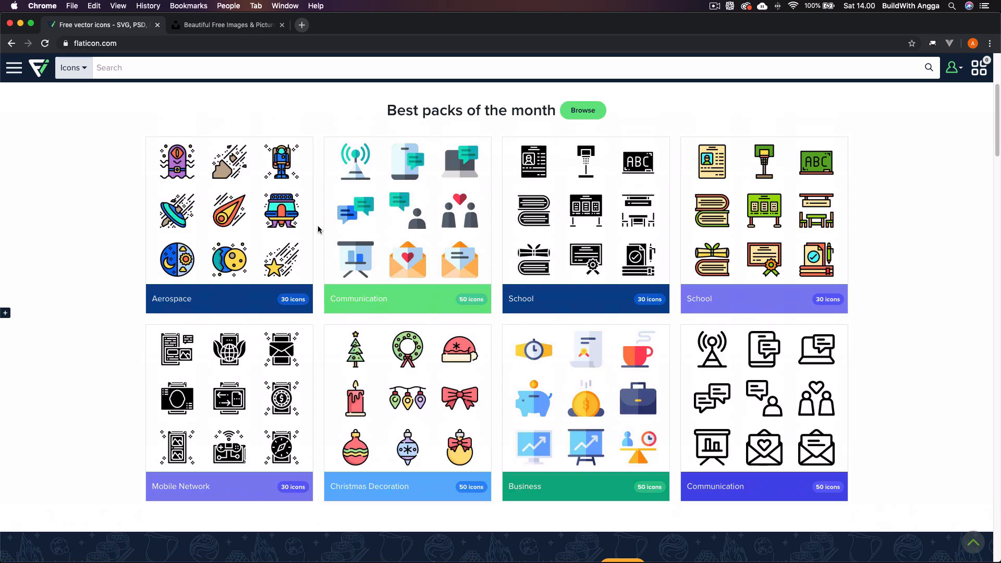
scroll("down", 3)
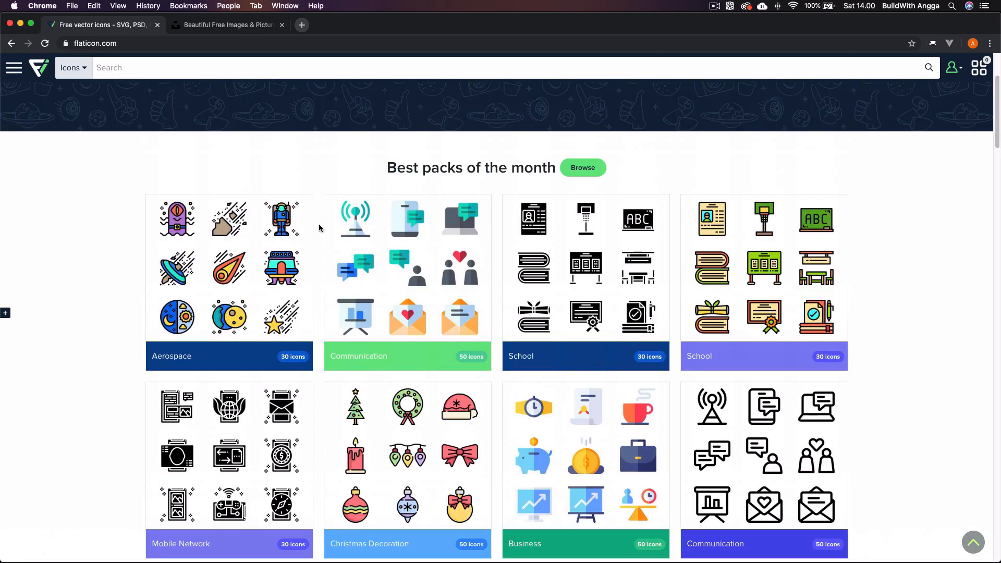
scroll("up", 3)
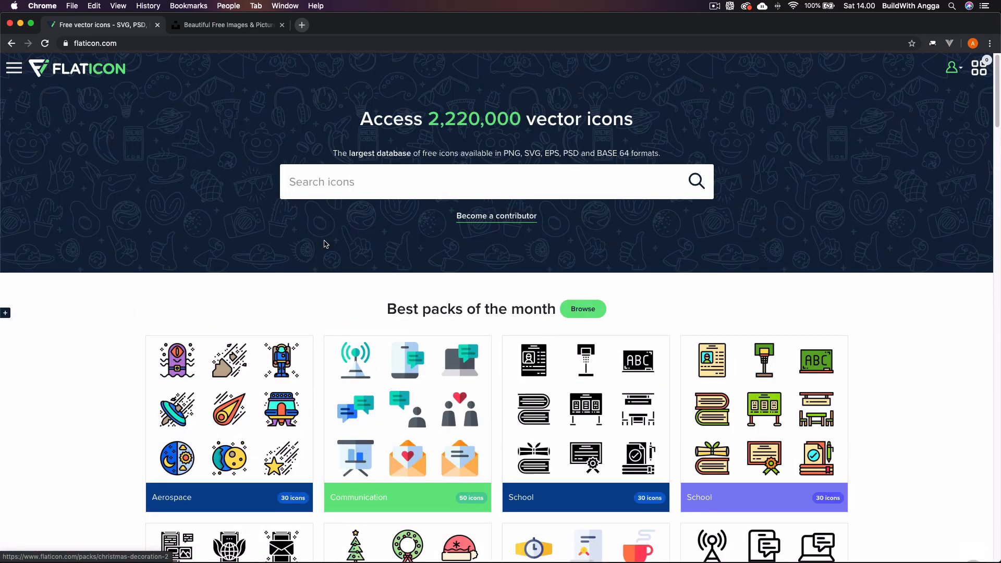
mouse_move(243, 175)
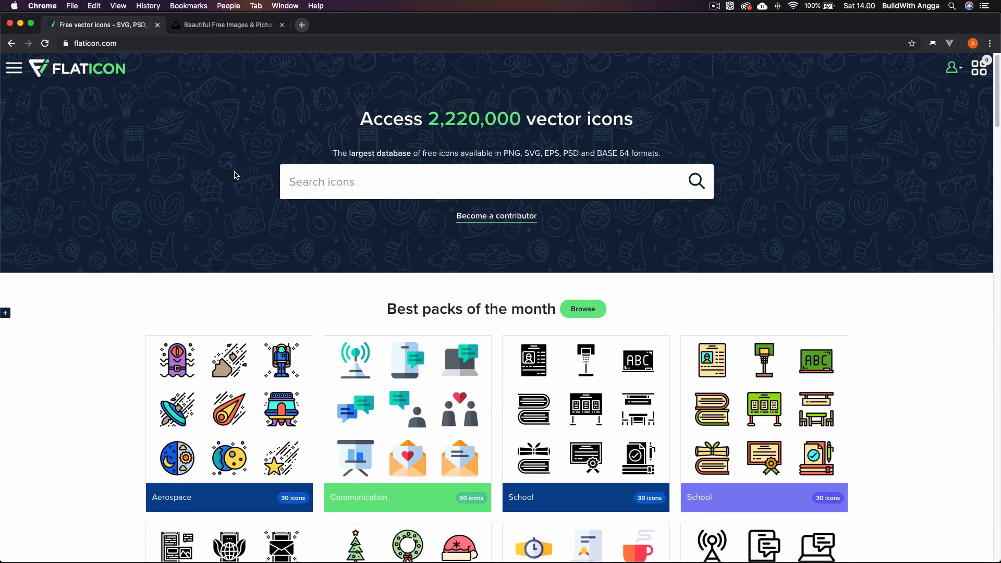
left_click(227, 24)
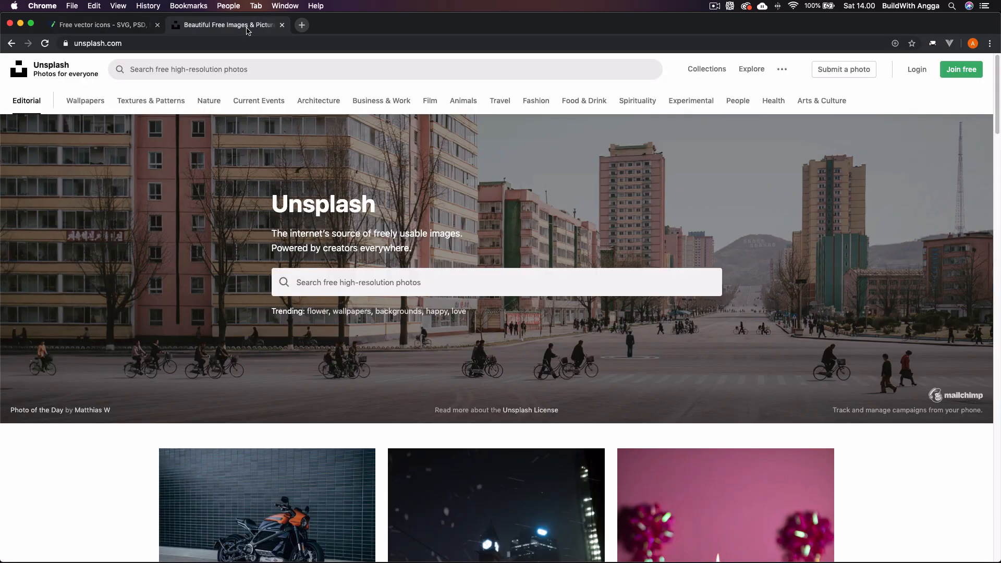
scroll("down", 3)
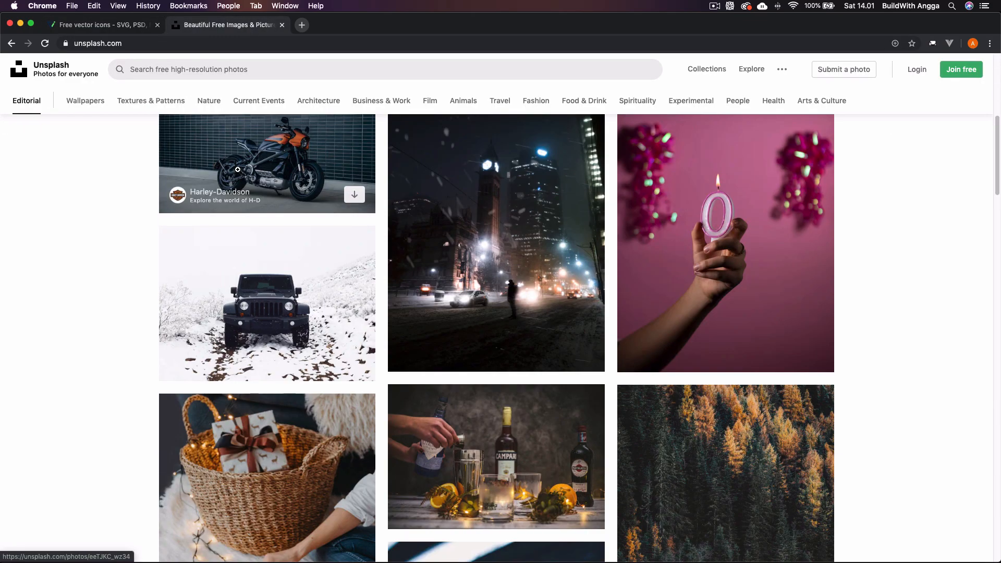
left_click(99, 25)
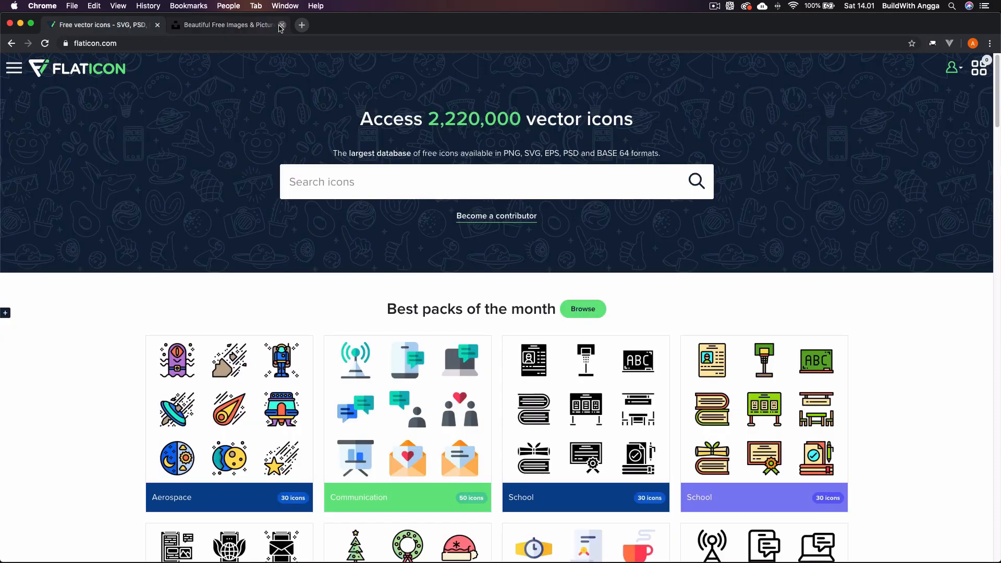
- Close Unsplash, search 'camp' and download the camping sign as a 512px PNG
left_click(280, 24)
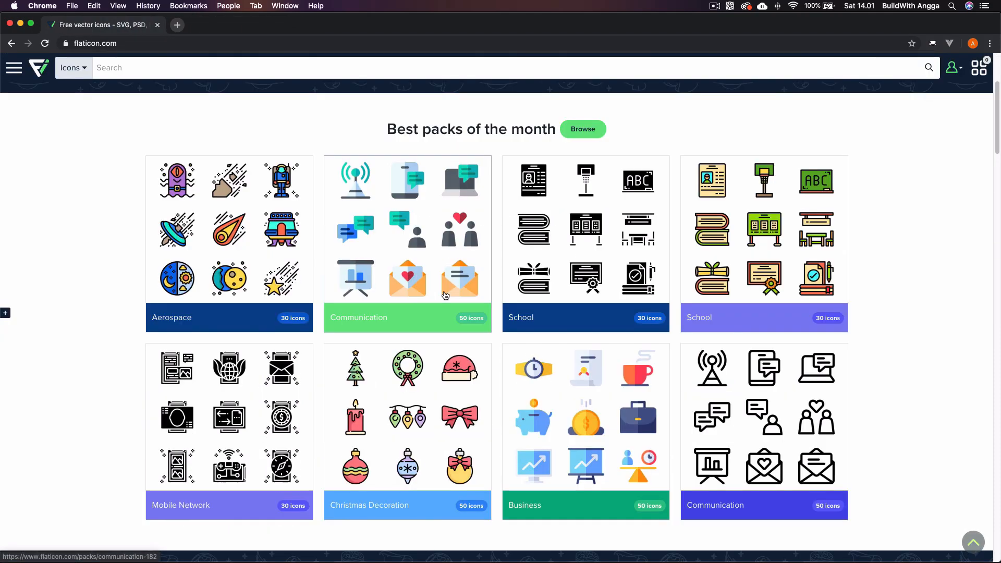
scroll("down", 3)
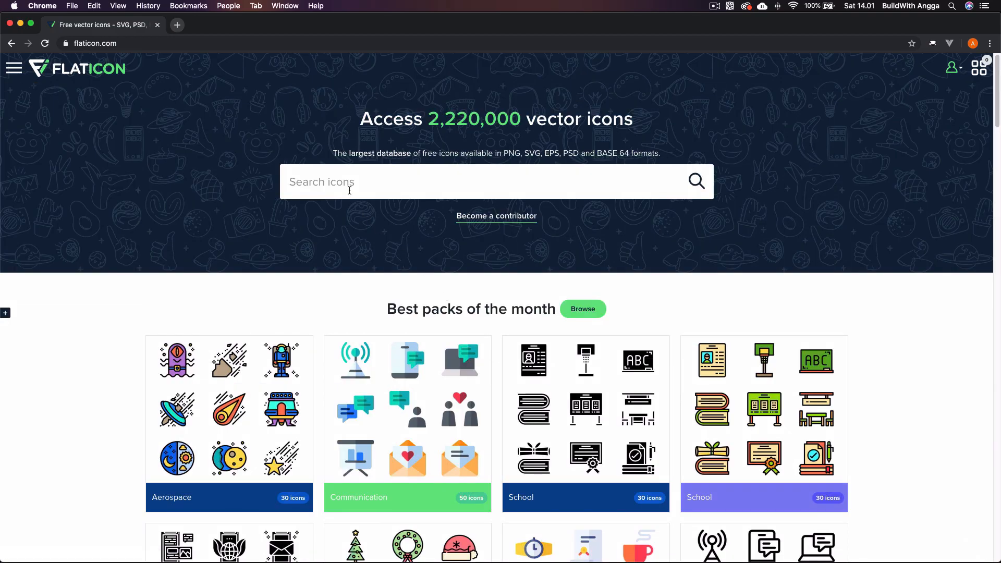
type("camp")
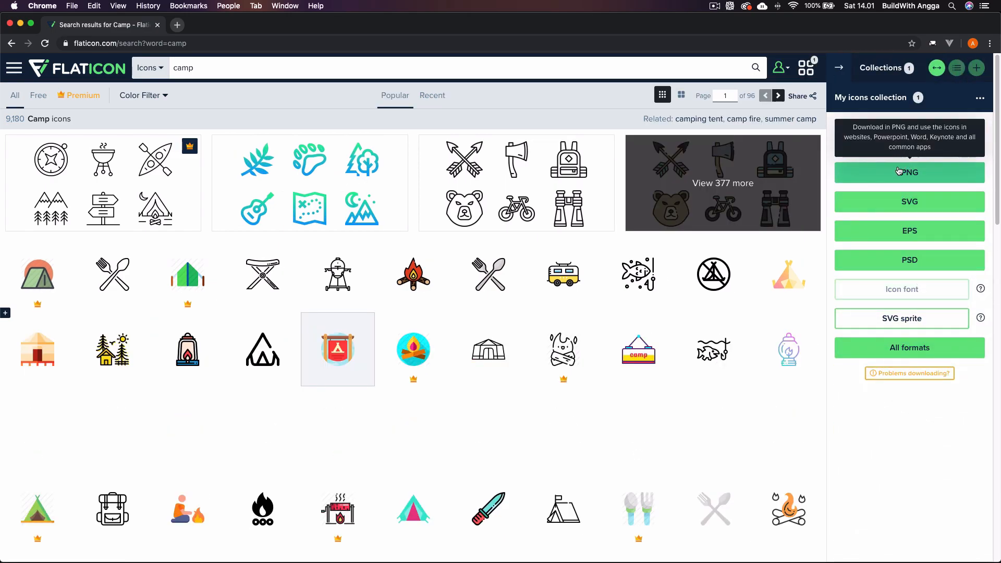
left_click(908, 172)
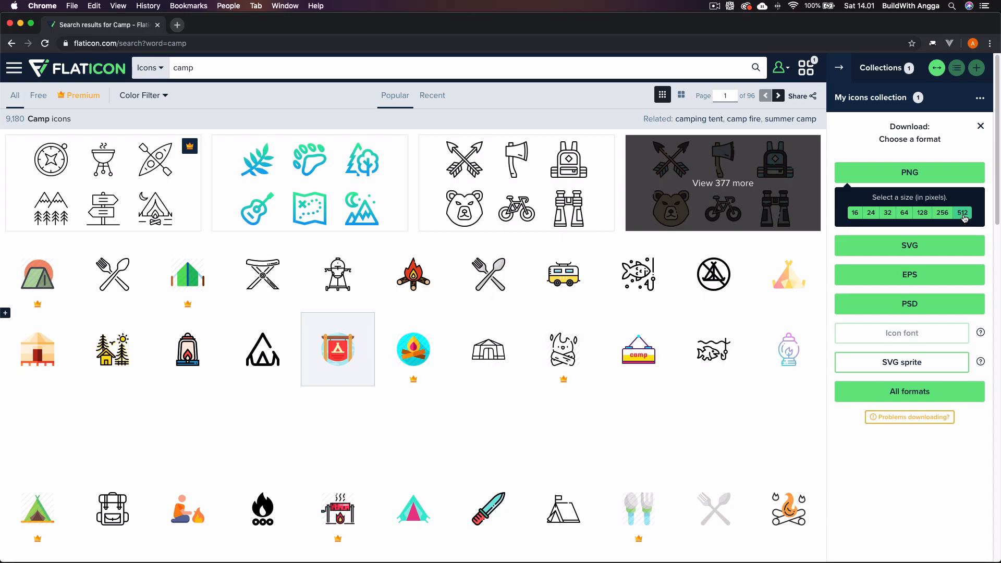
left_click(909, 245)
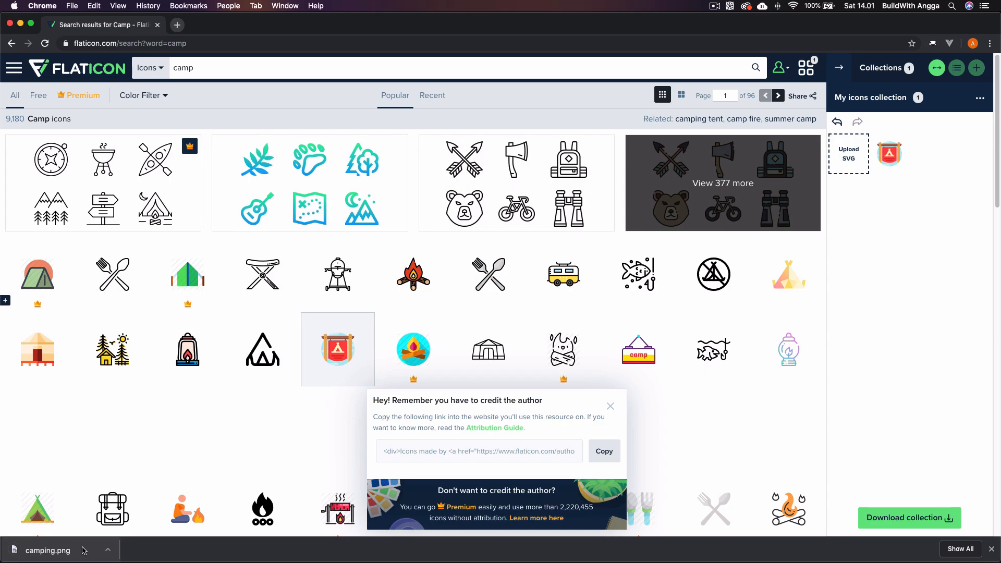
- Open the downloaded camping.png from the Chrome downloads bar in Preview
left_click(48, 551)
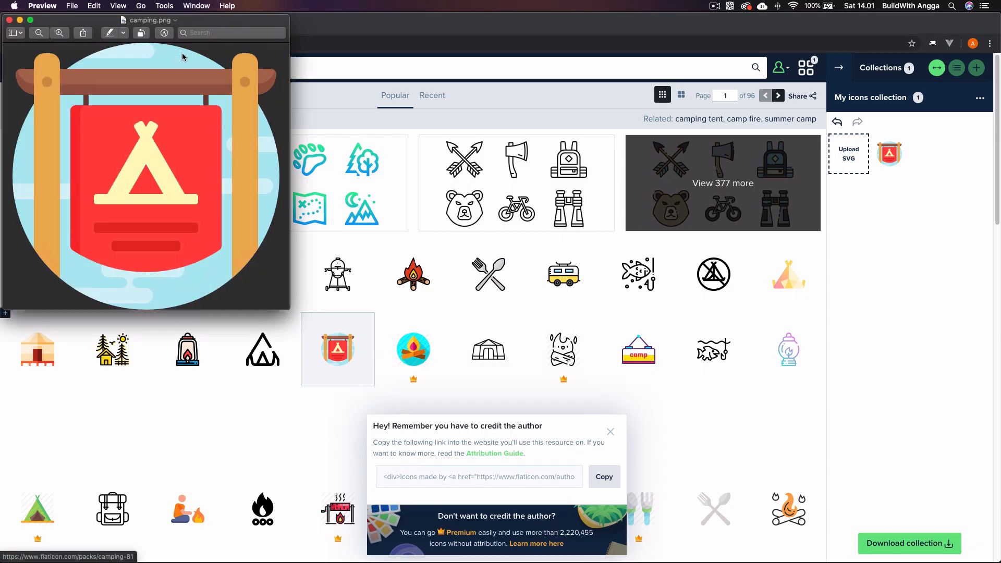
mouse_move(222, 82)
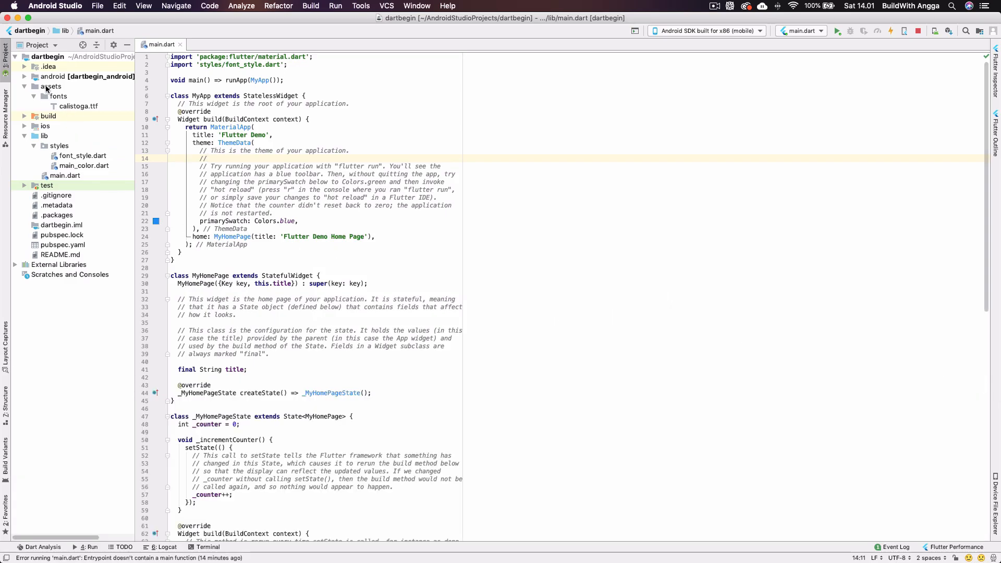
- Add a new directory named 'icons' under the project's assets folder
left_click(51, 86)
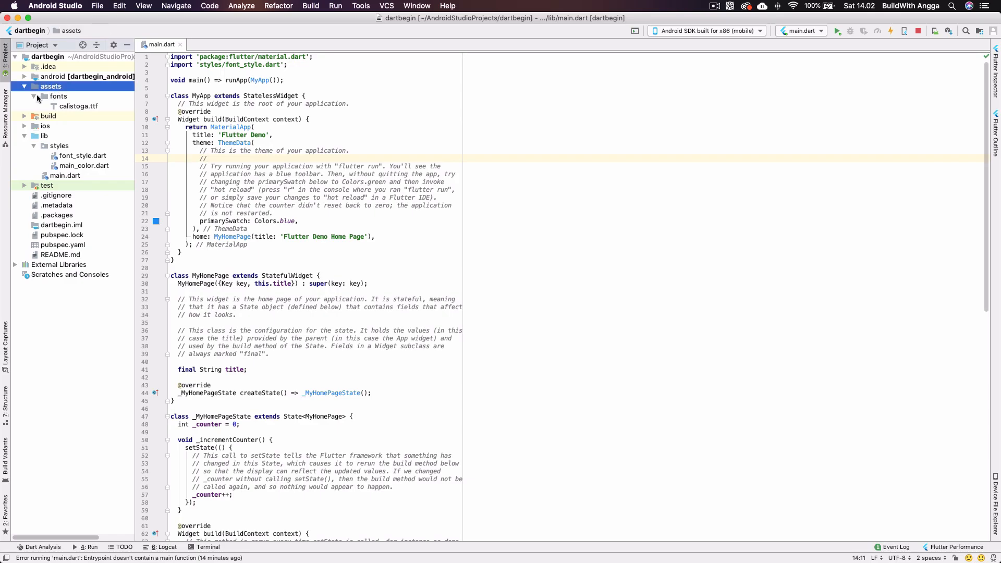
right_click(51, 86)
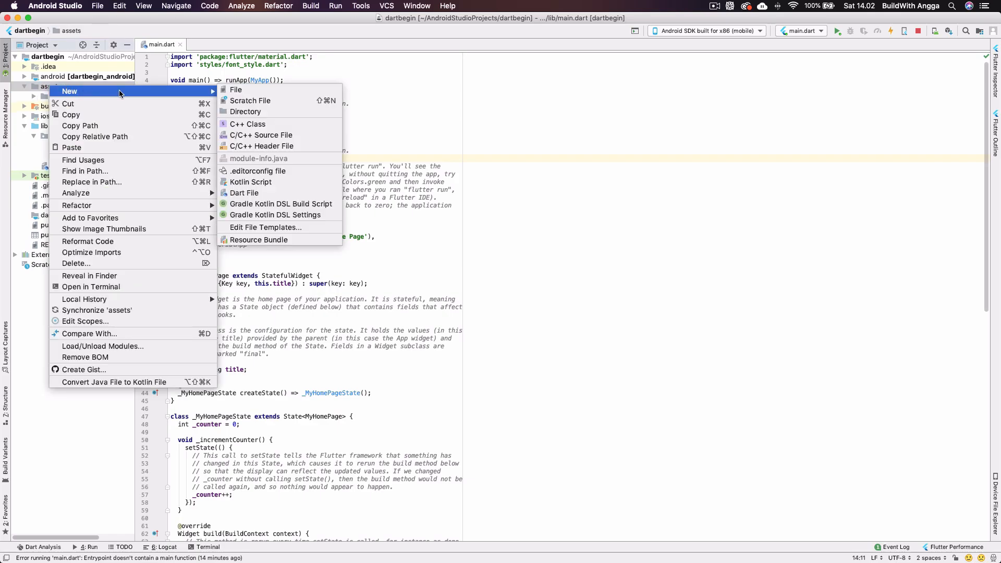
left_click(245, 111)
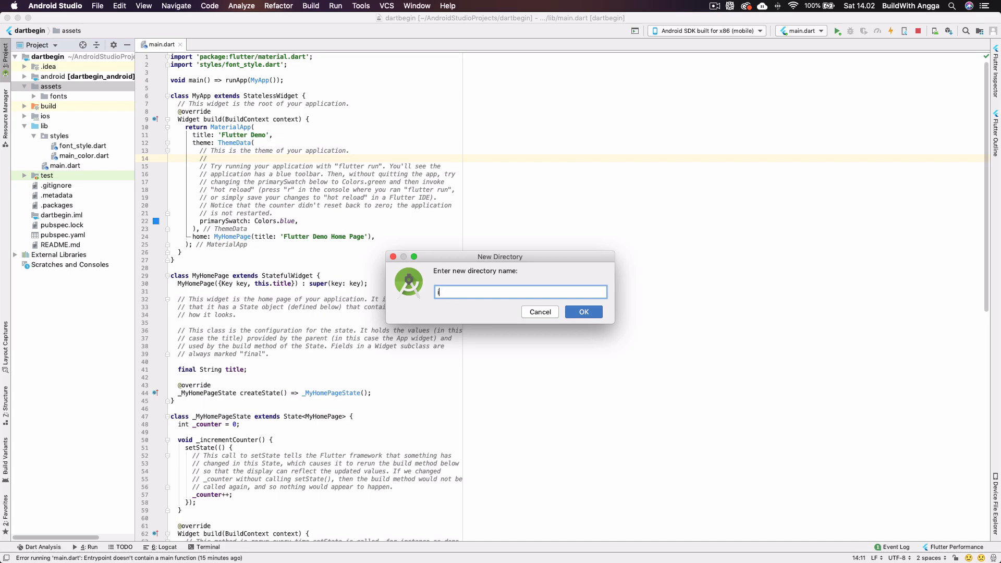
left_click(539, 312)
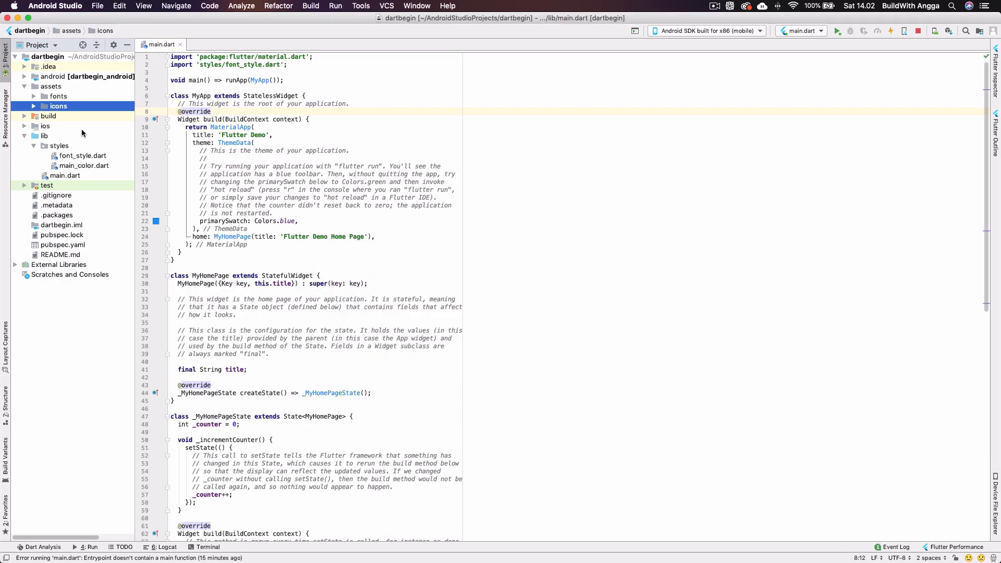
- Preview camping.png from assets/icons as a 512x512 image, then close its tab
double_click(80, 116)
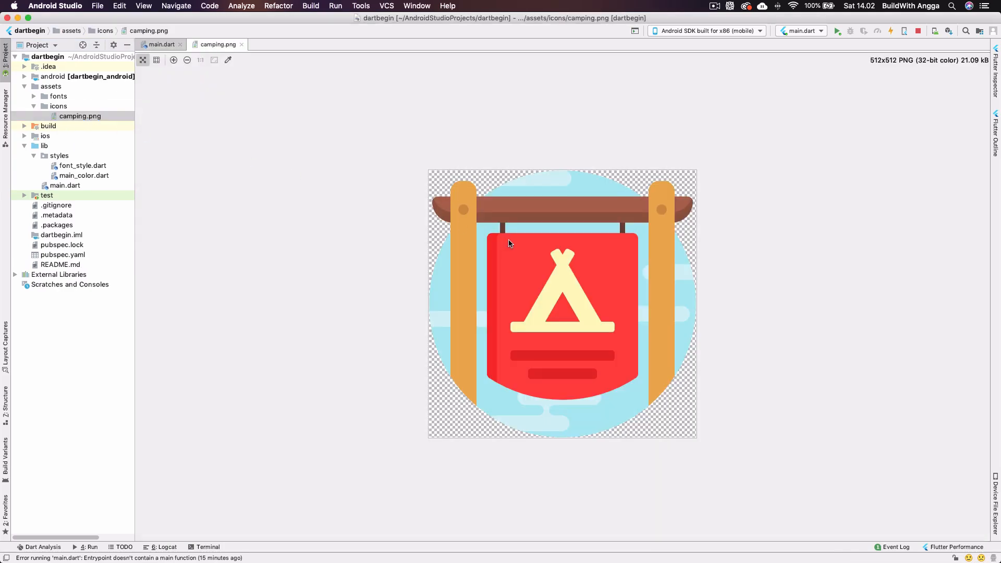
left_click(162, 44)
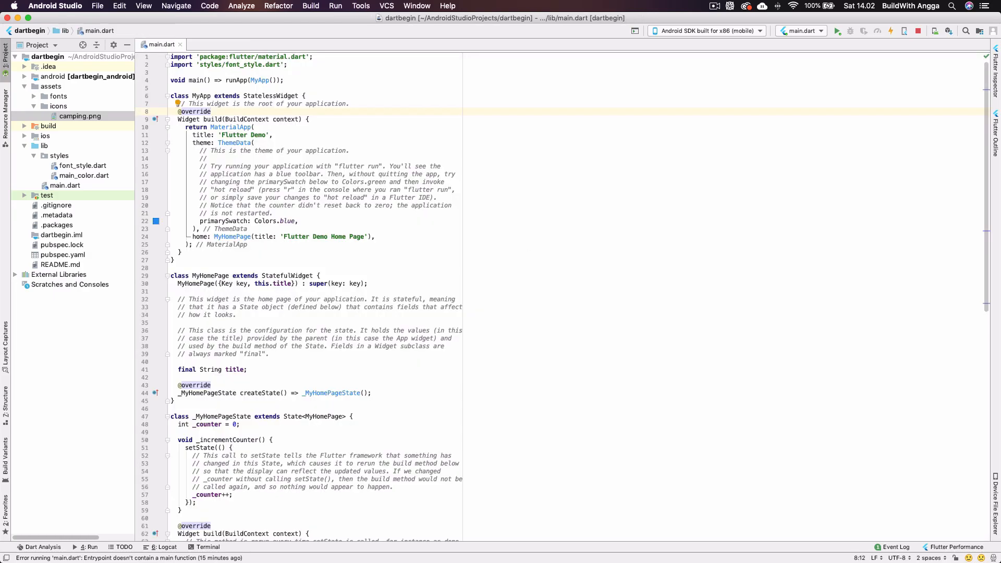
mouse_move(256, 268)
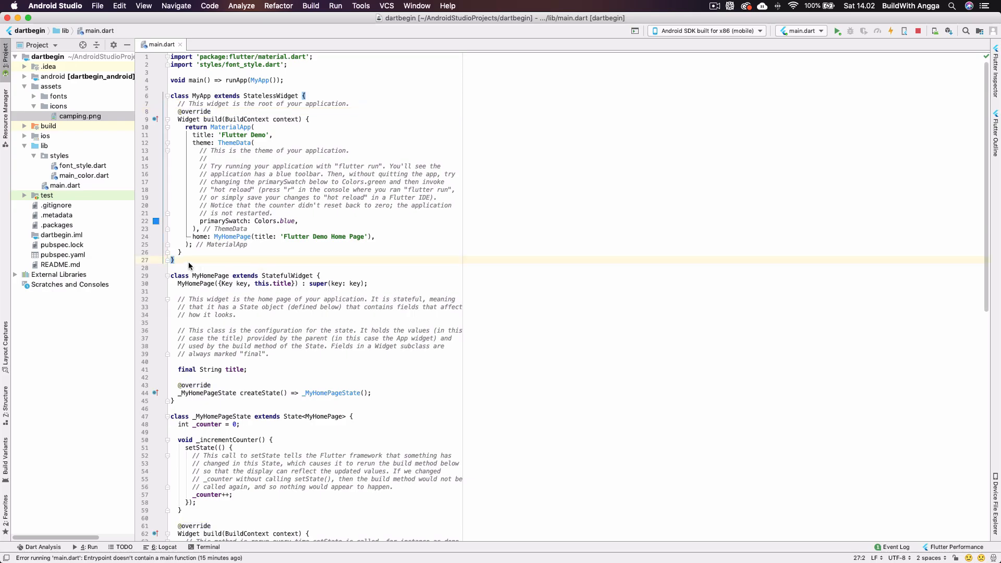
- Delete the MyHomePage and _MyHomePageState classes, keeping only imports, main and MyApp
scroll("down", 3)
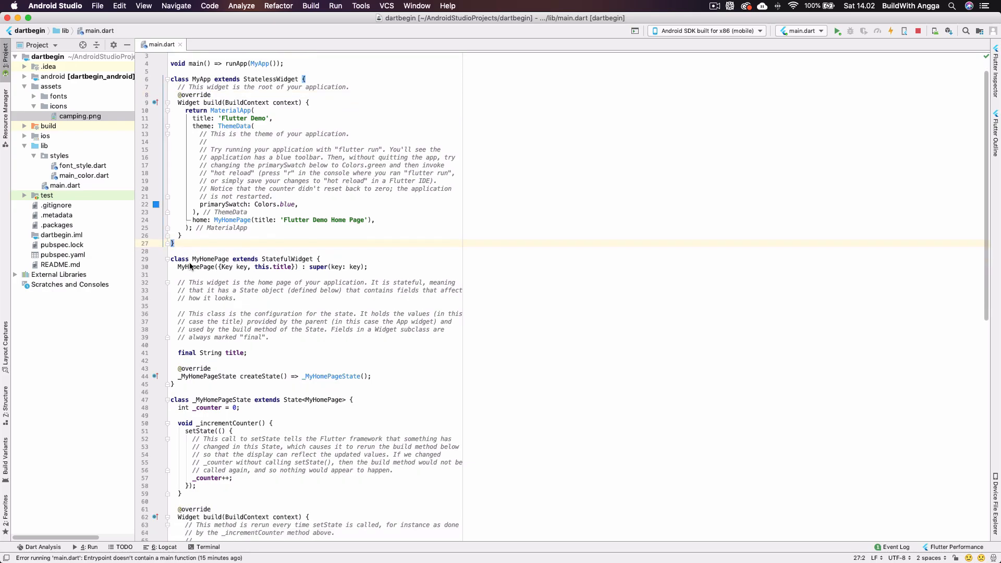
left_click(321, 258)
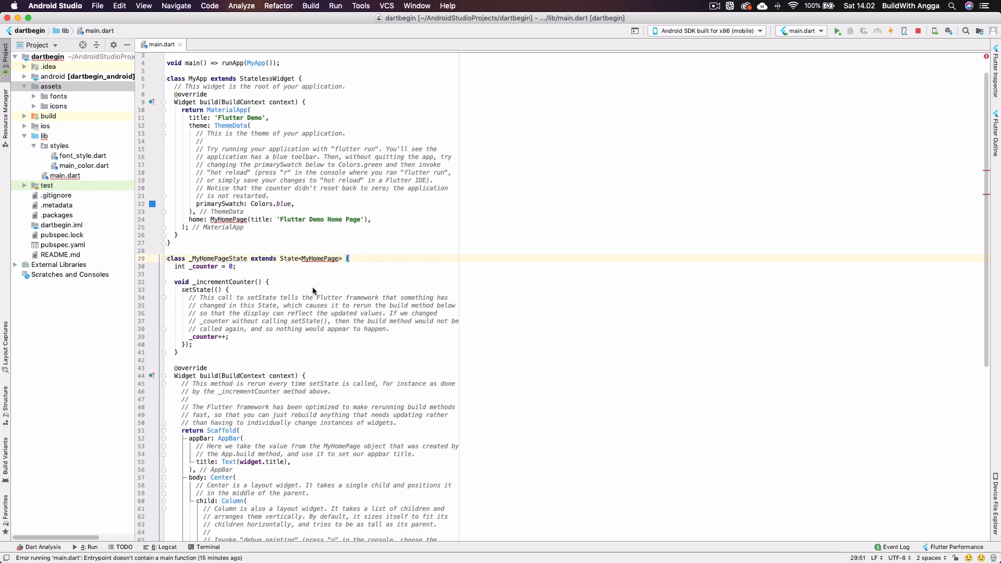
mouse_move(306, 287)
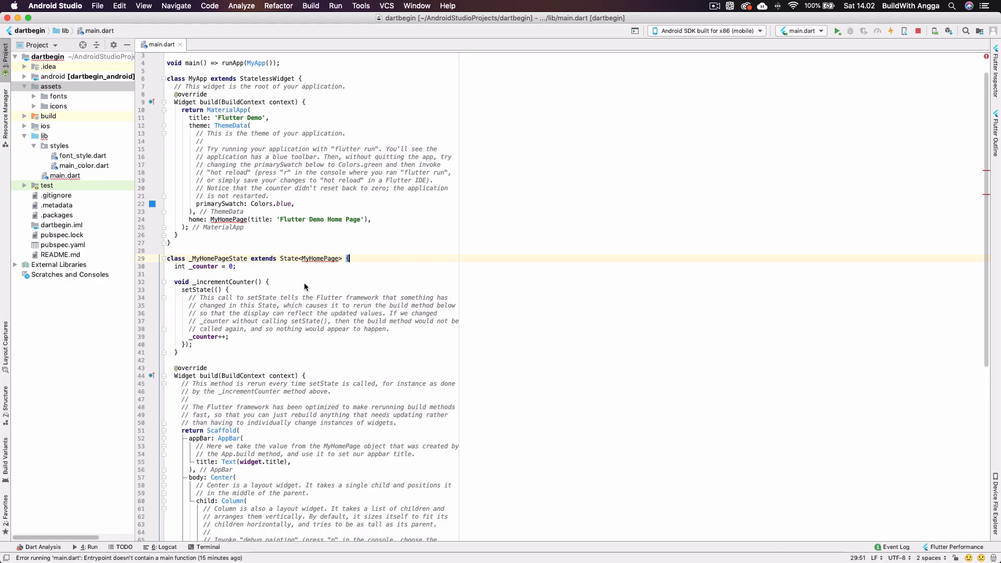
scroll("down", 3)
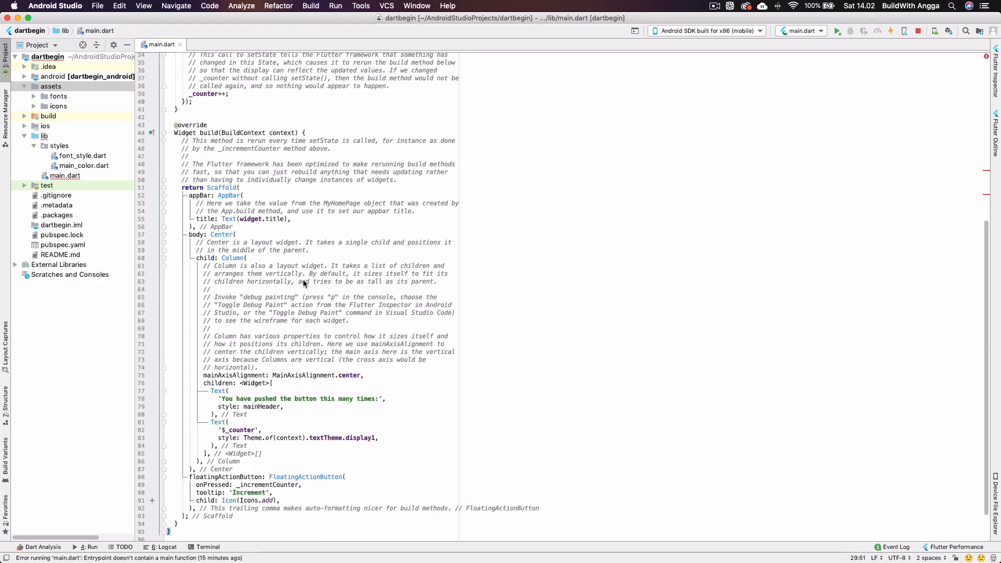
scroll("up", 3)
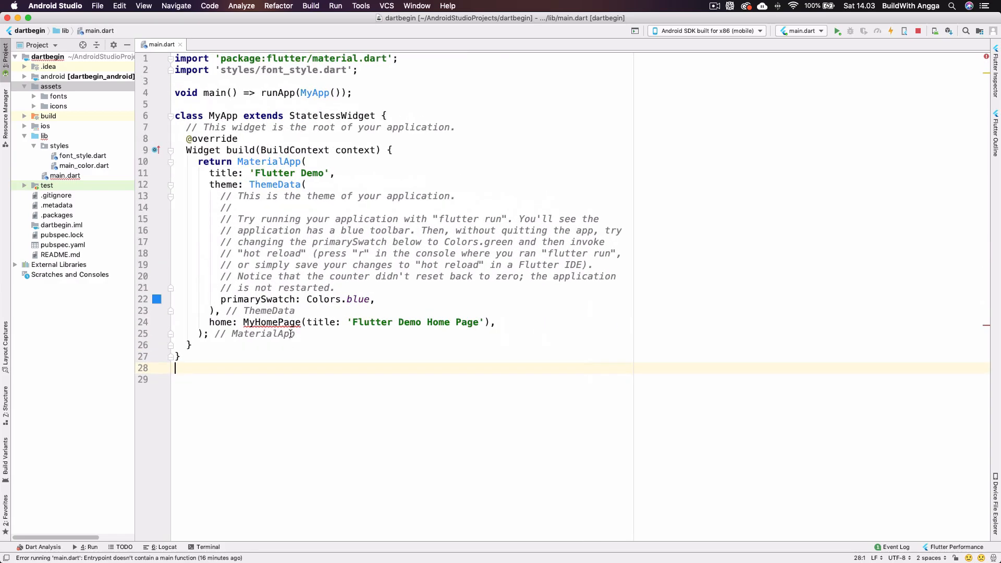
mouse_move(271, 322)
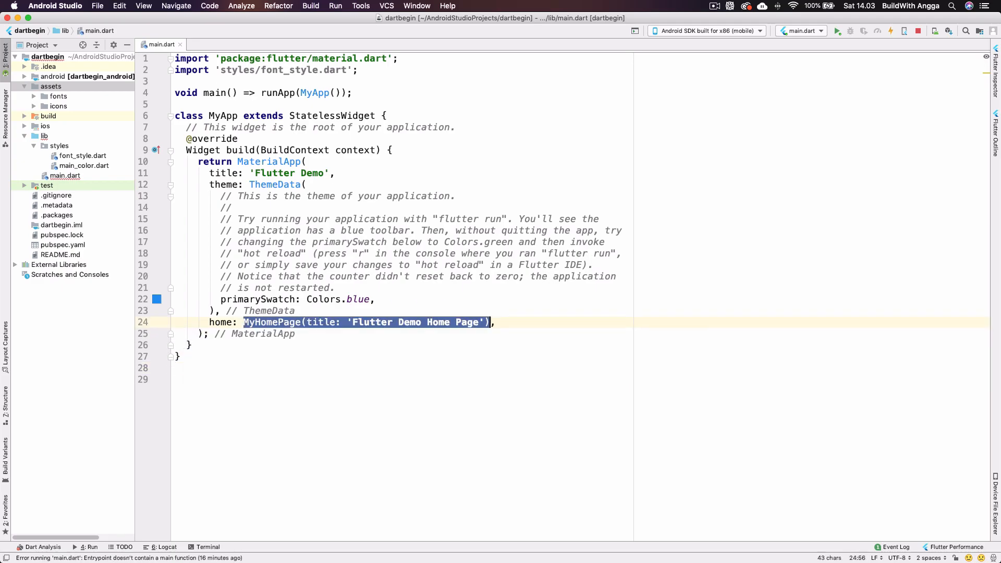
- Set home to Container(child: Text("Heloo")) and expand the assets/icons folder
type("Container(")
type("child: ,")
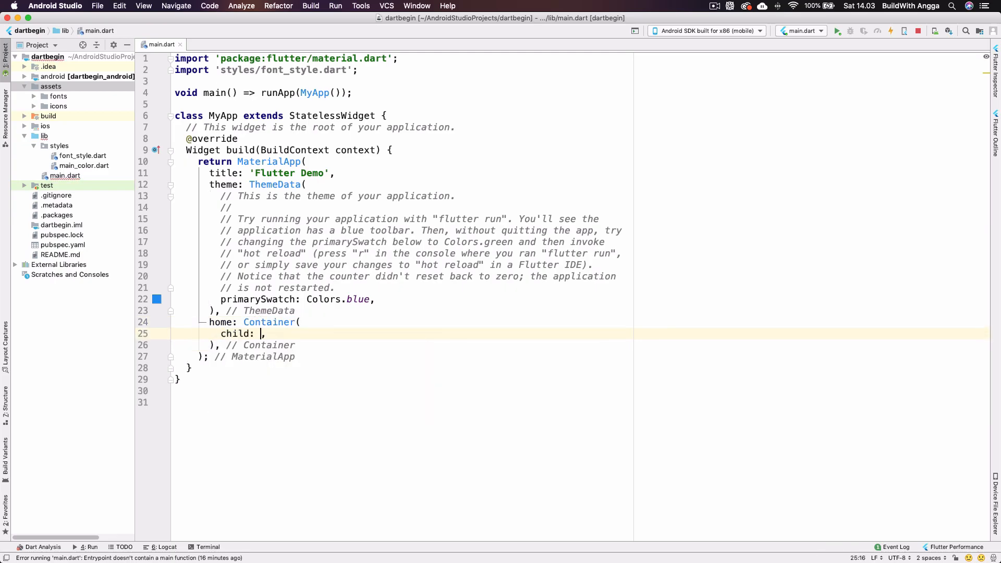
type("Text(\"Heloo")
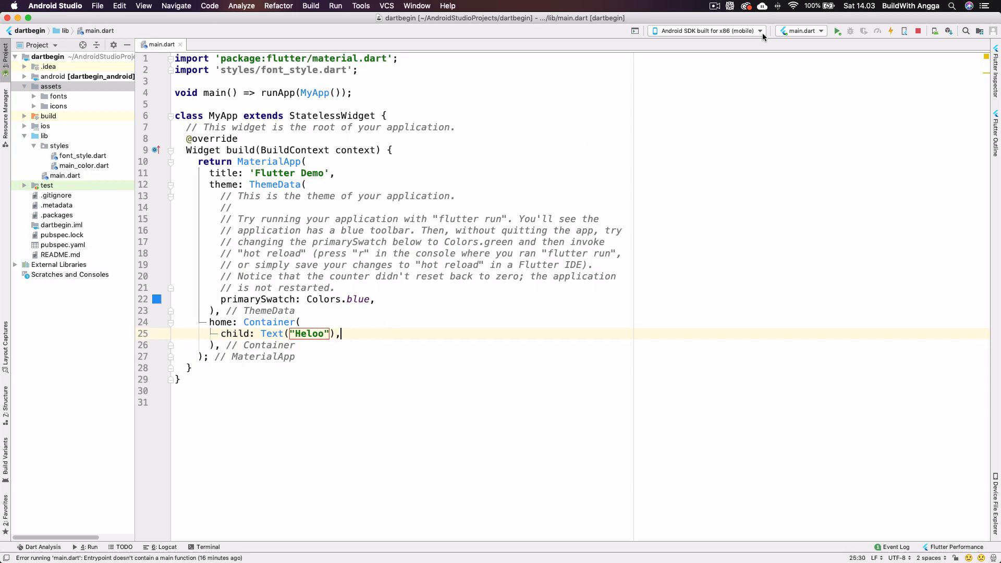
left_click(890, 31)
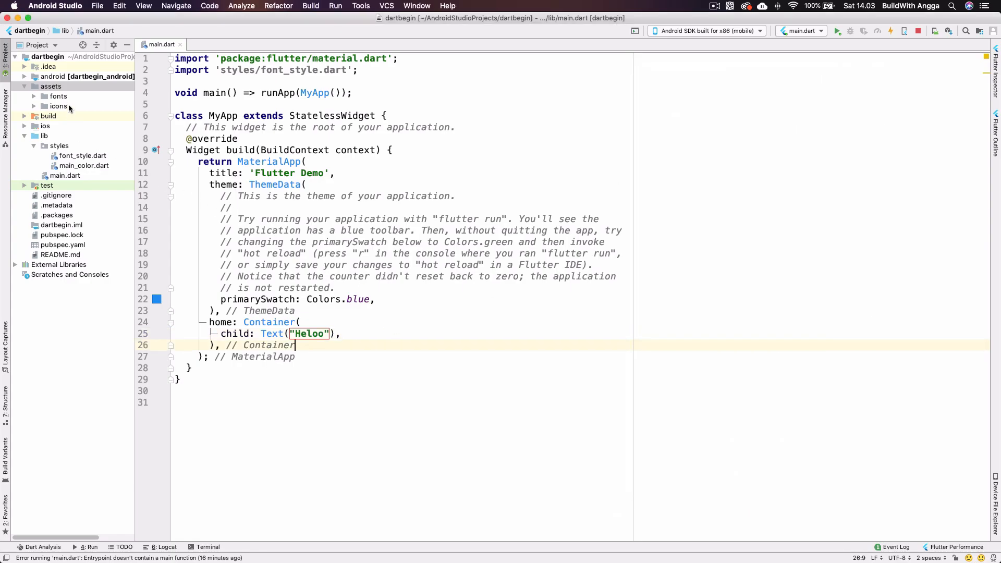
left_click(58, 106)
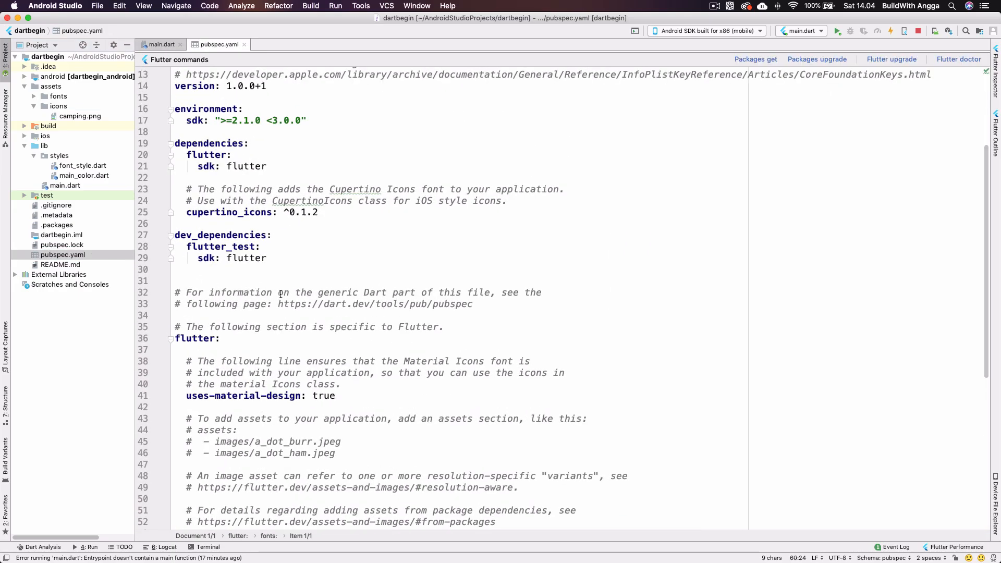
- Uncomment the pubspec.yaml assets block and set its entry to assets/icons/camping.png
scroll("down", 3)
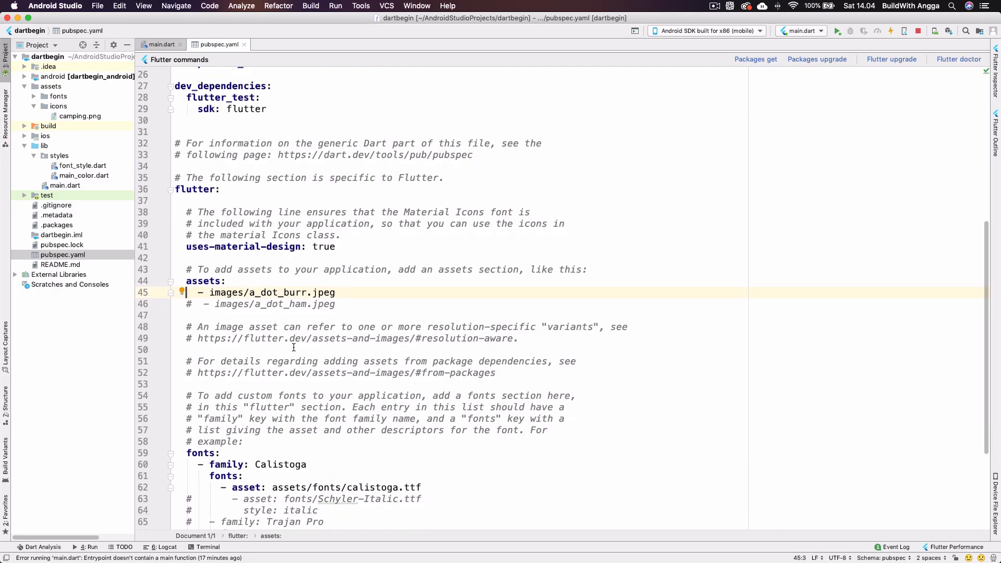
left_click(215, 293)
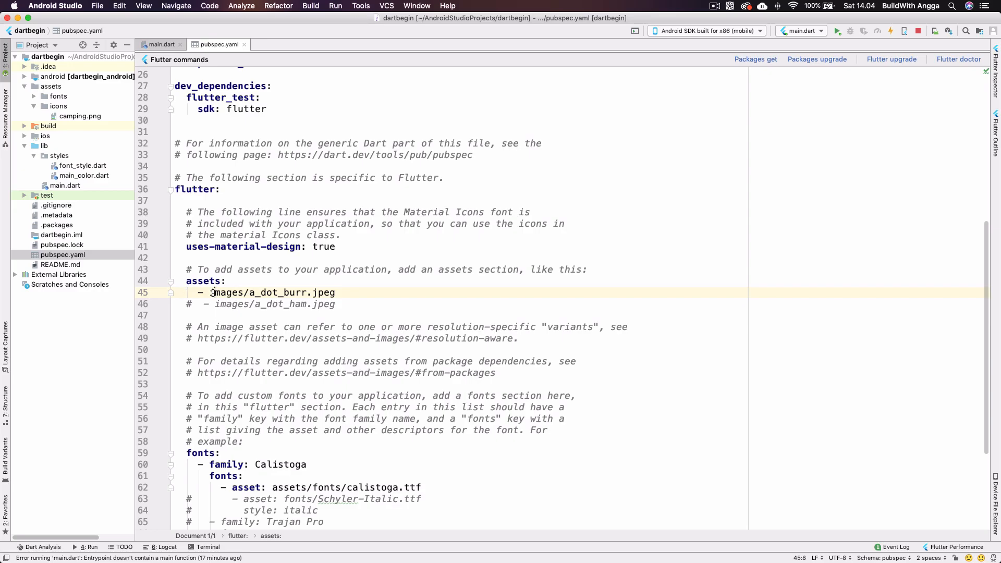
type("assets")
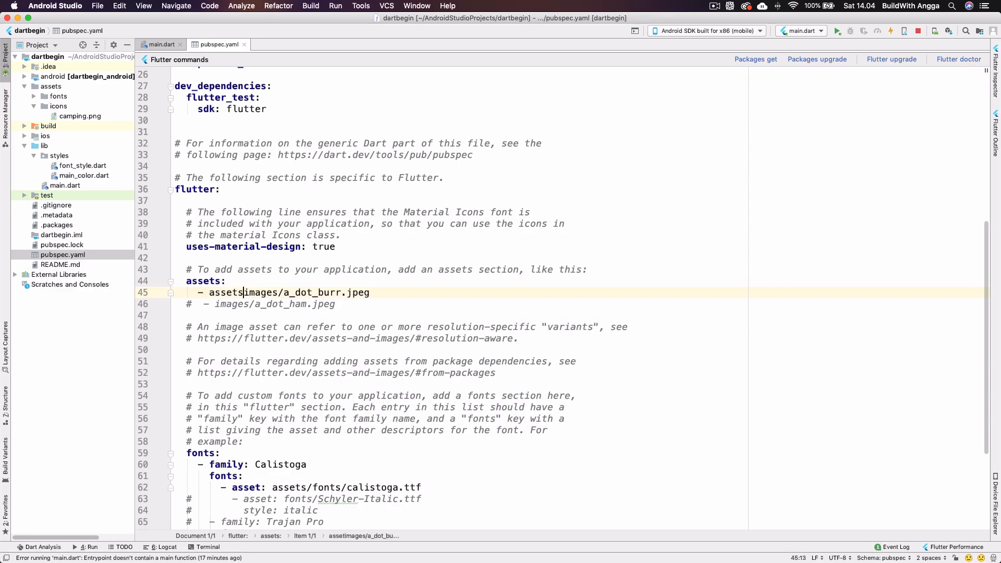
type("/")
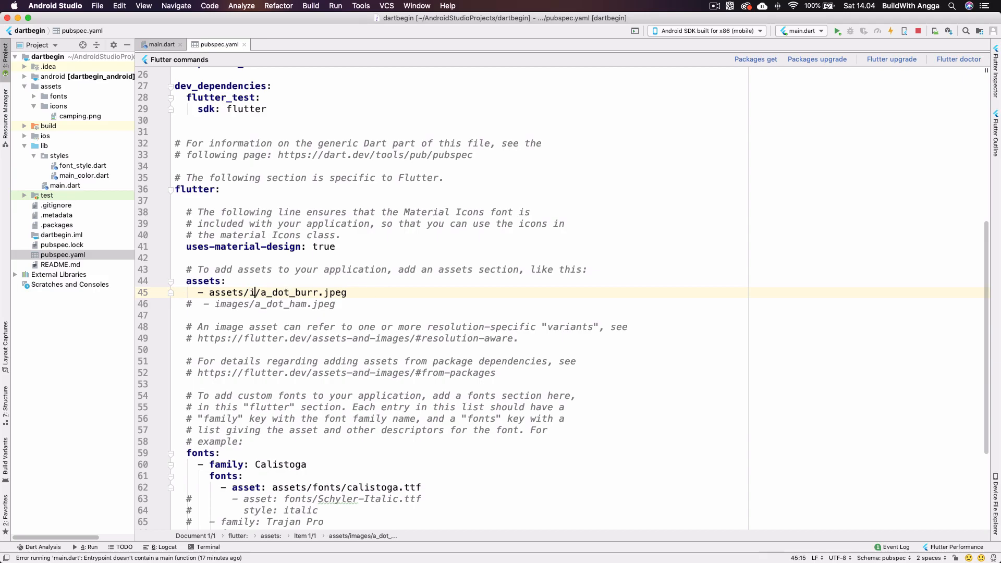
type("cons")
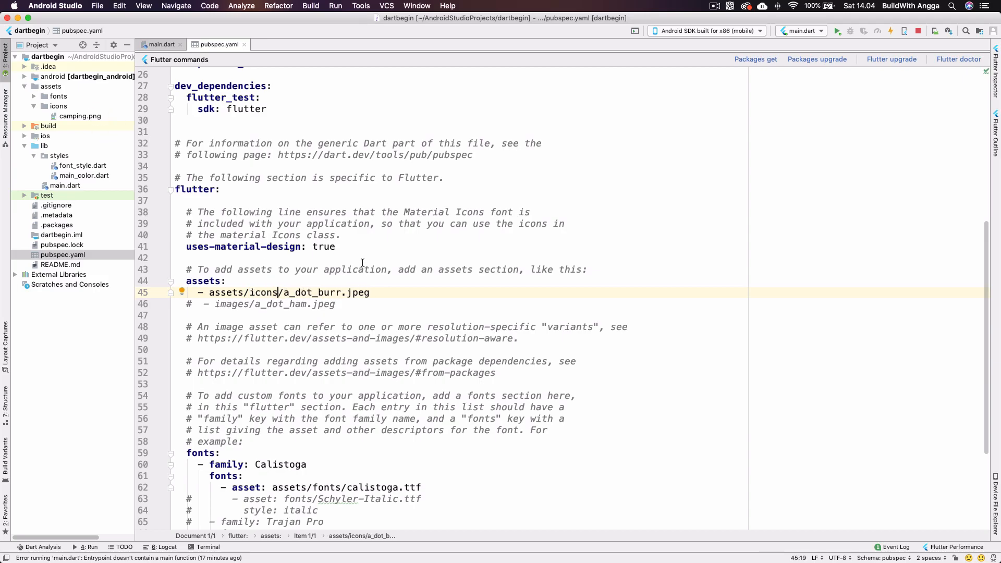
double_click(325, 293)
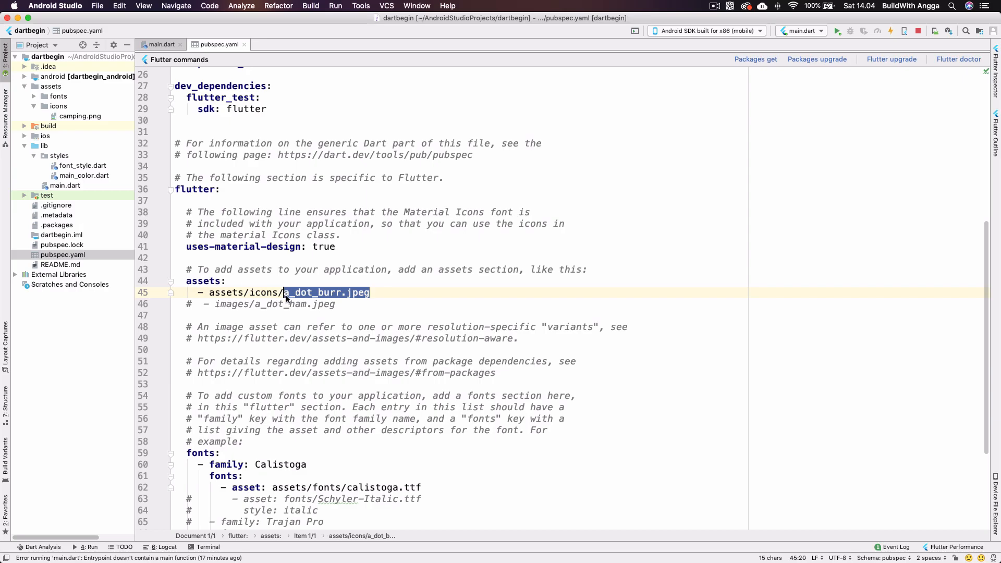
type("camping")
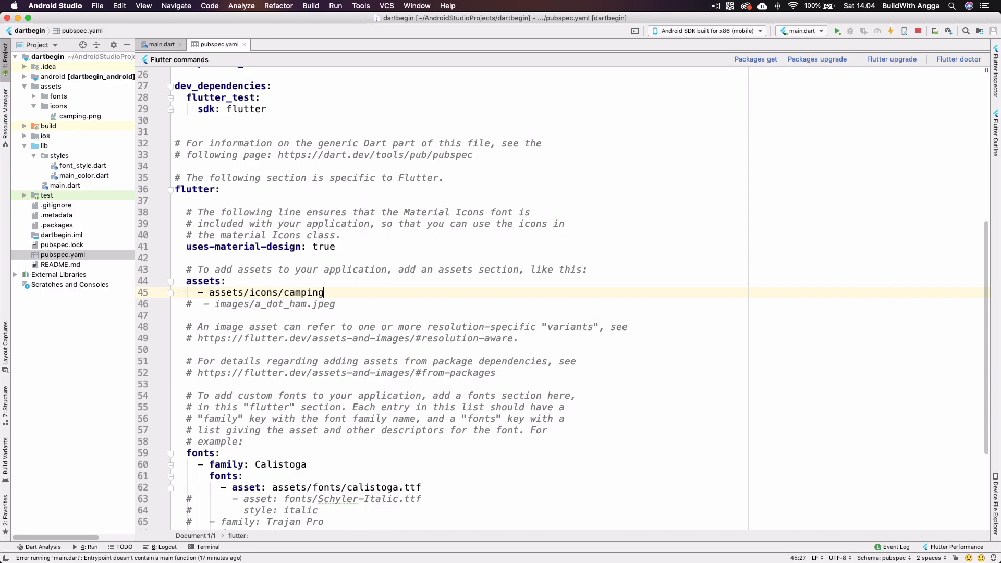
type(".png")
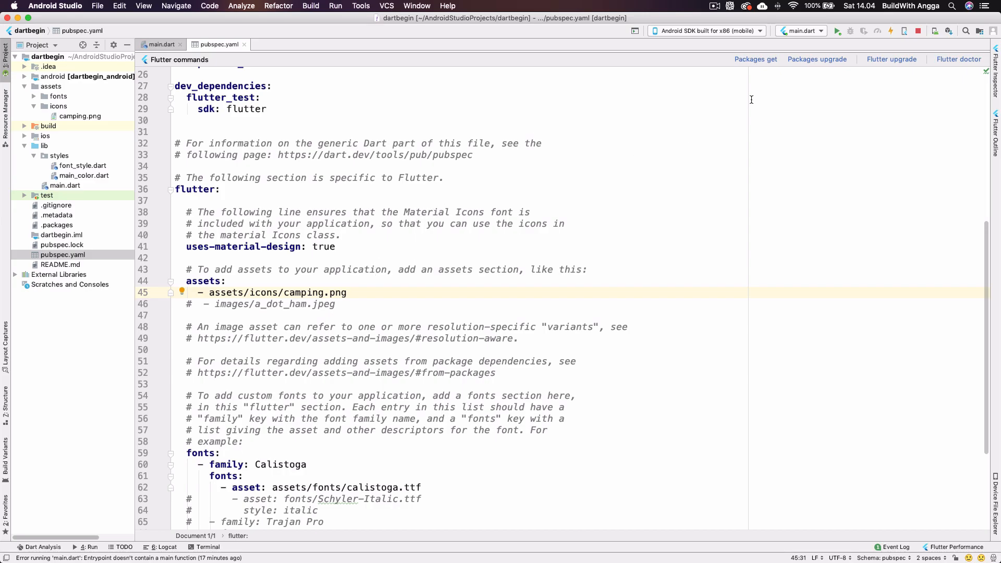
- Run Packages get, dismiss the output, and close pubspec.yaml to return to main.dart
left_click(756, 59)
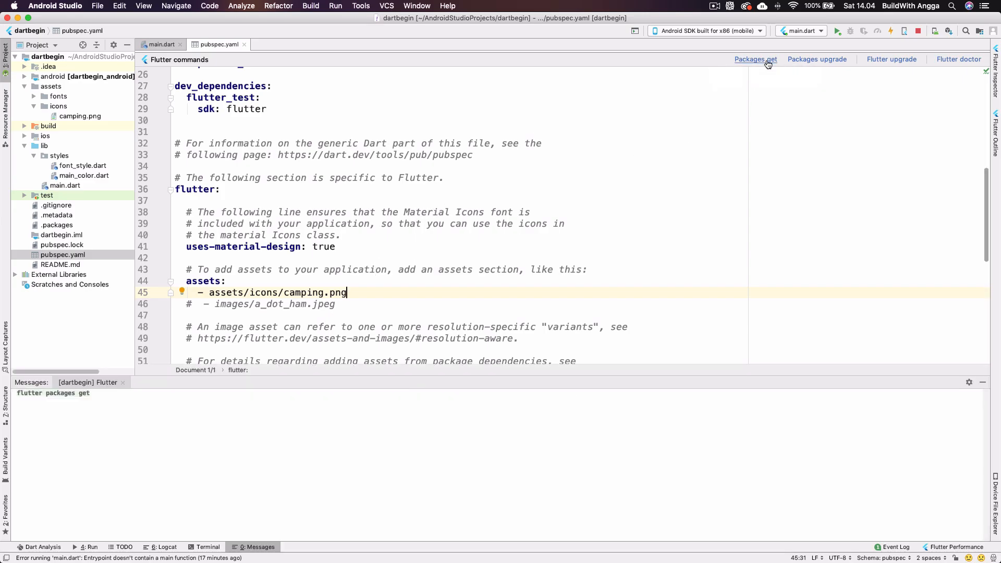
left_click(755, 59)
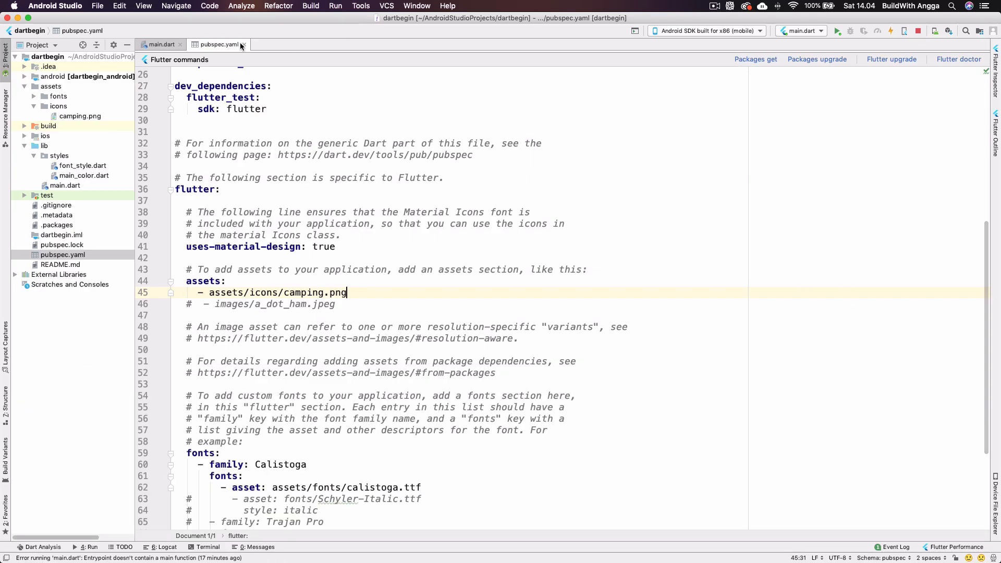
left_click(162, 44)
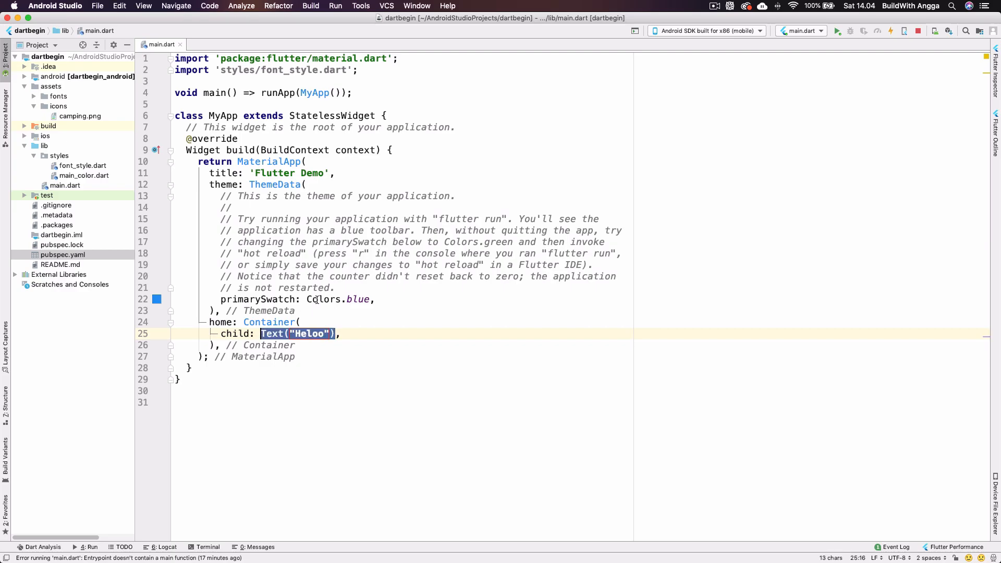
- Replace the Heloo text with a Column holding a Text "We Will Camp"
key("Delete")
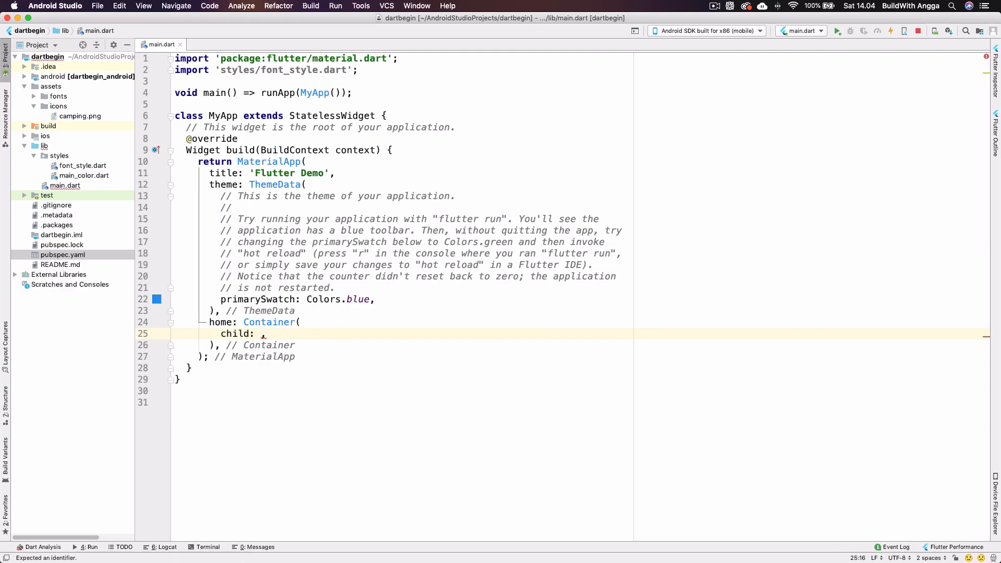
type("C")
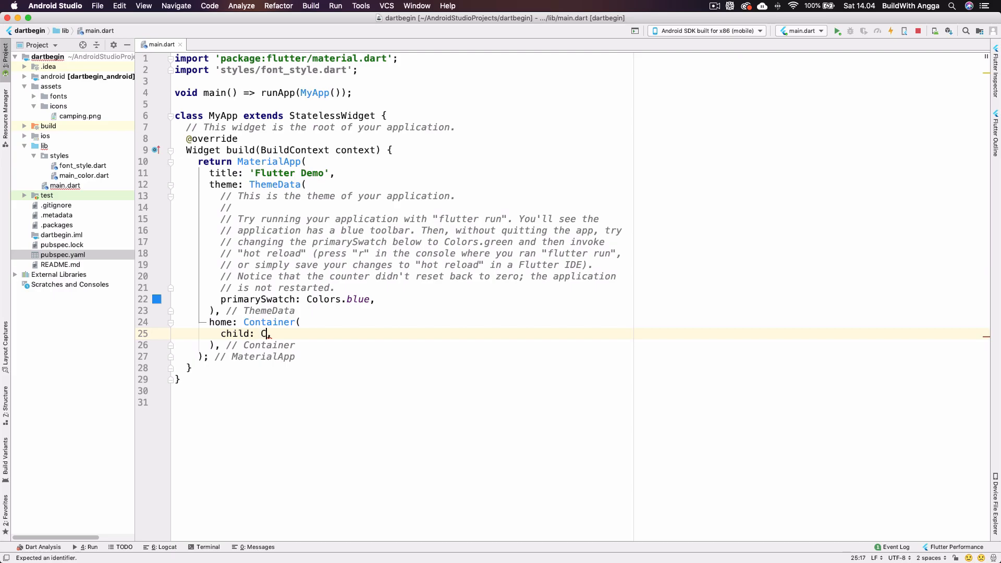
type("olumn(")
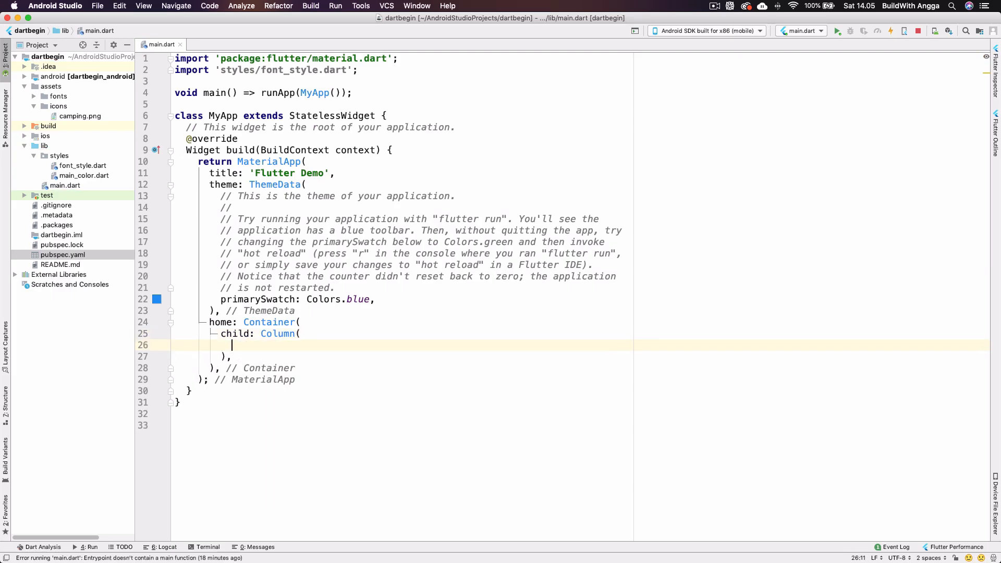
type("children: <Widget>[")
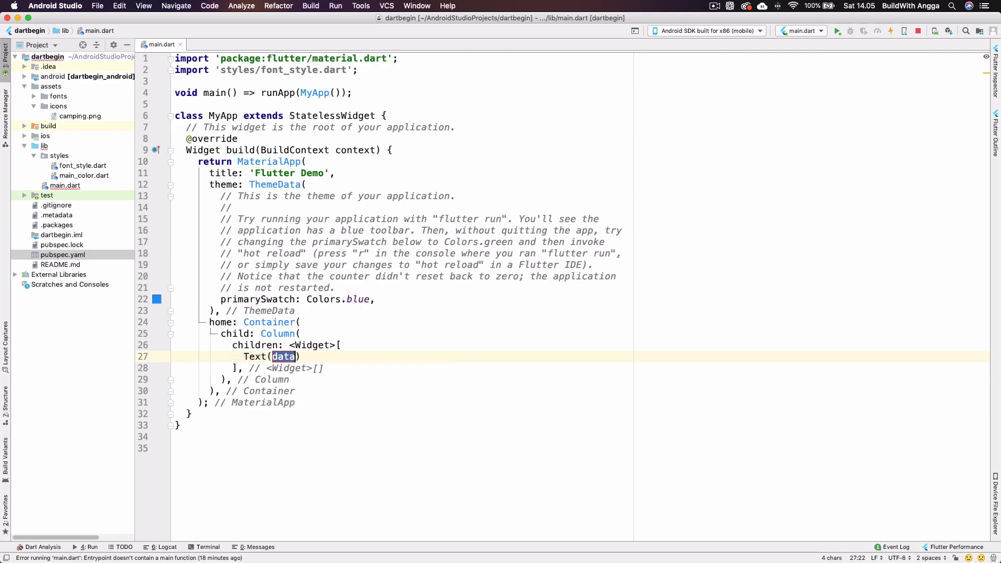
type("\"We \"")
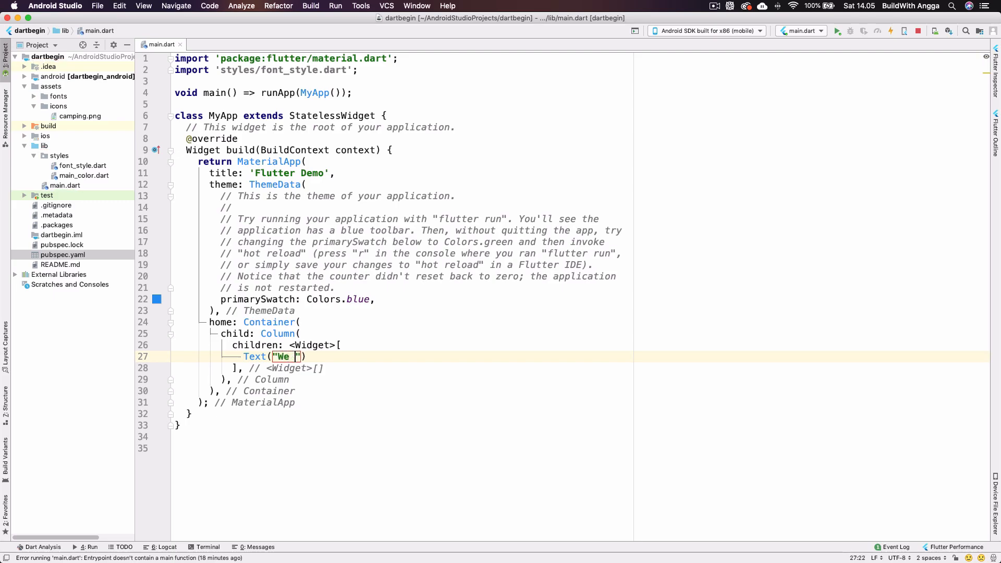
type("Will")
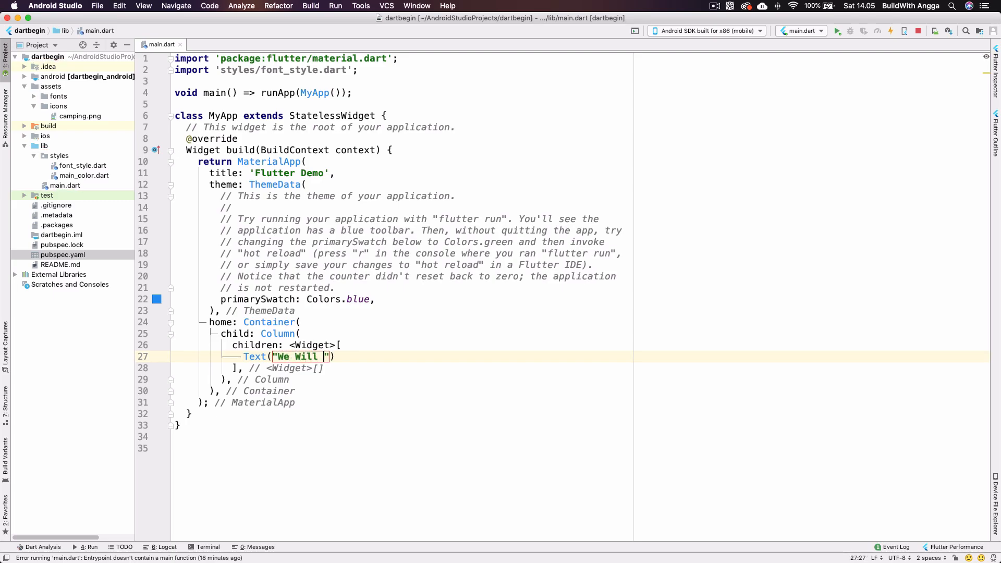
type("Campe")
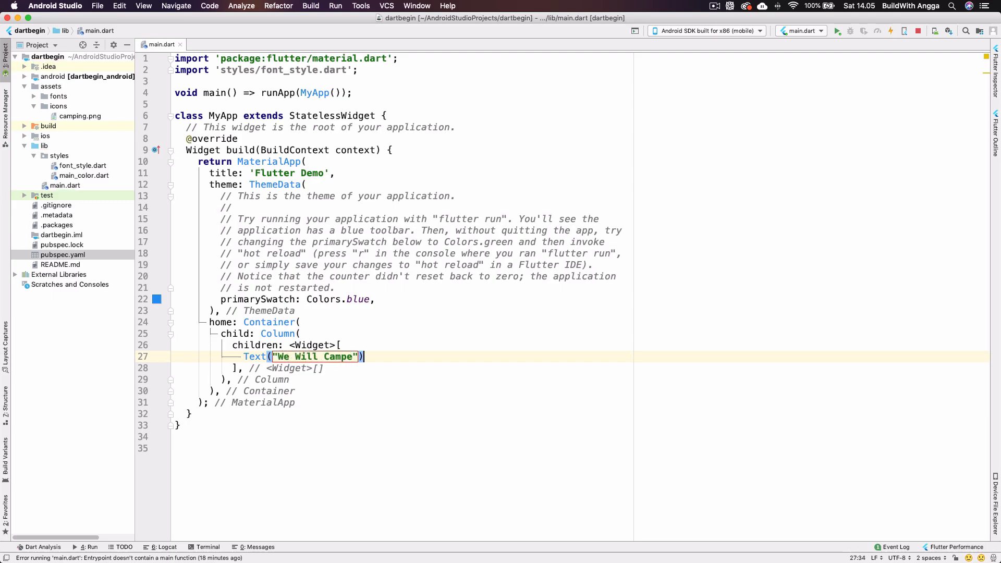
key("backspace")
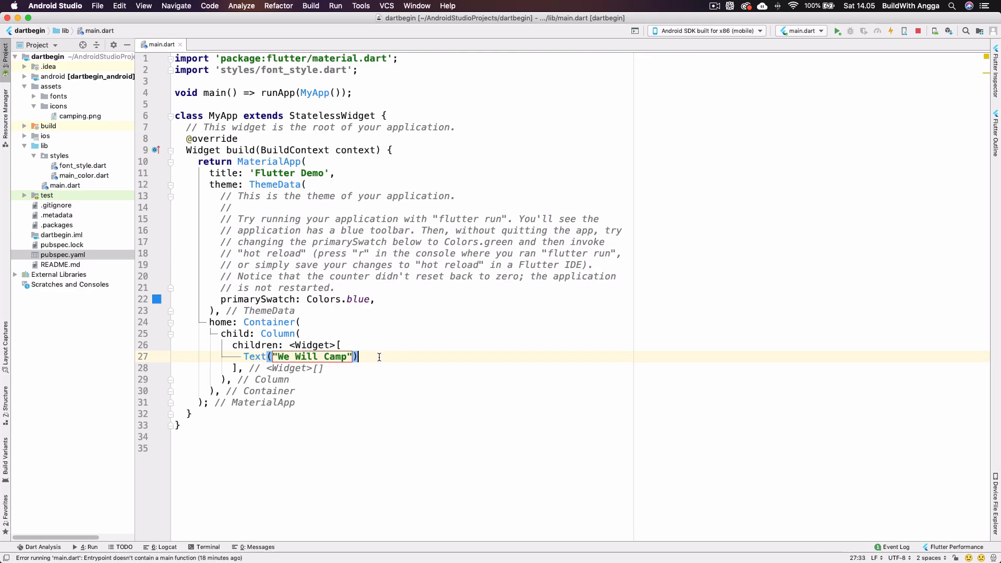
- Duplicate that line and change it to "Are you ready for the next adventure?"
key("enter")
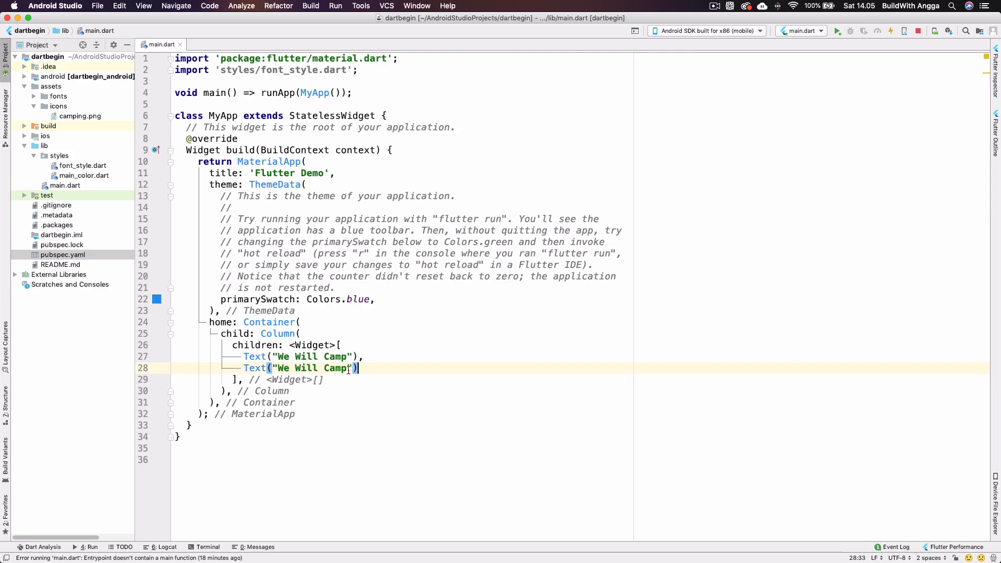
double_click(310, 367)
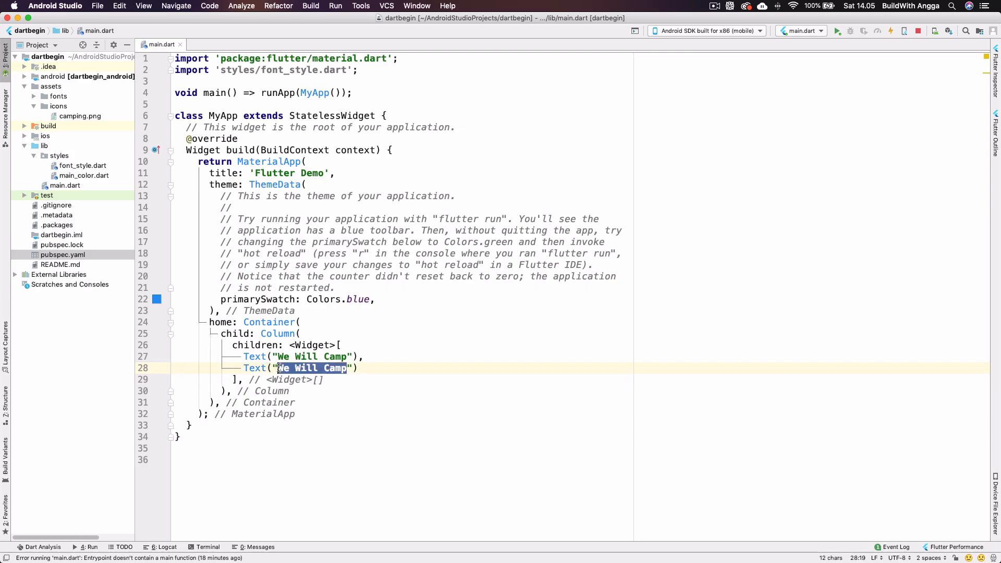
type("Are your read")
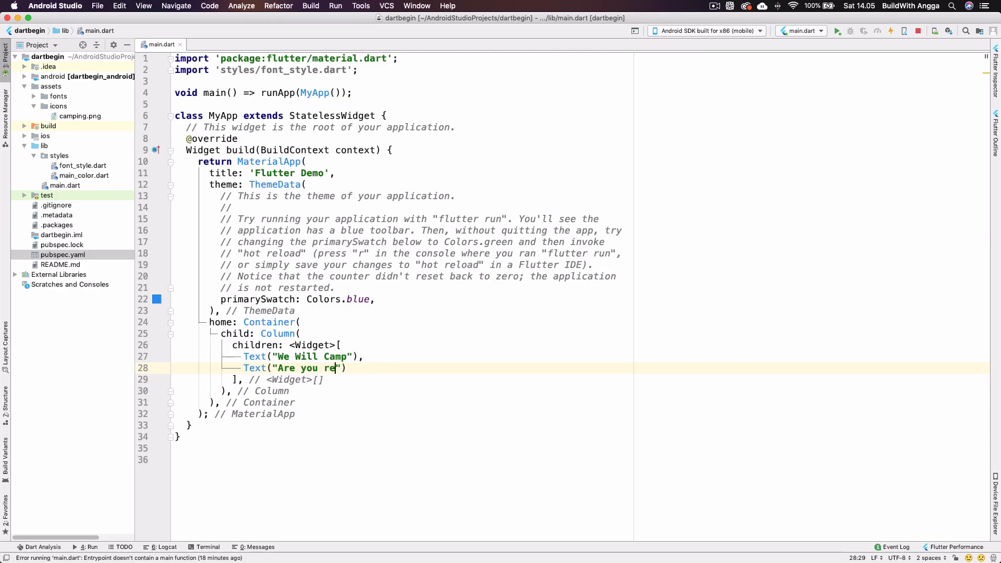
type("ady for the next")
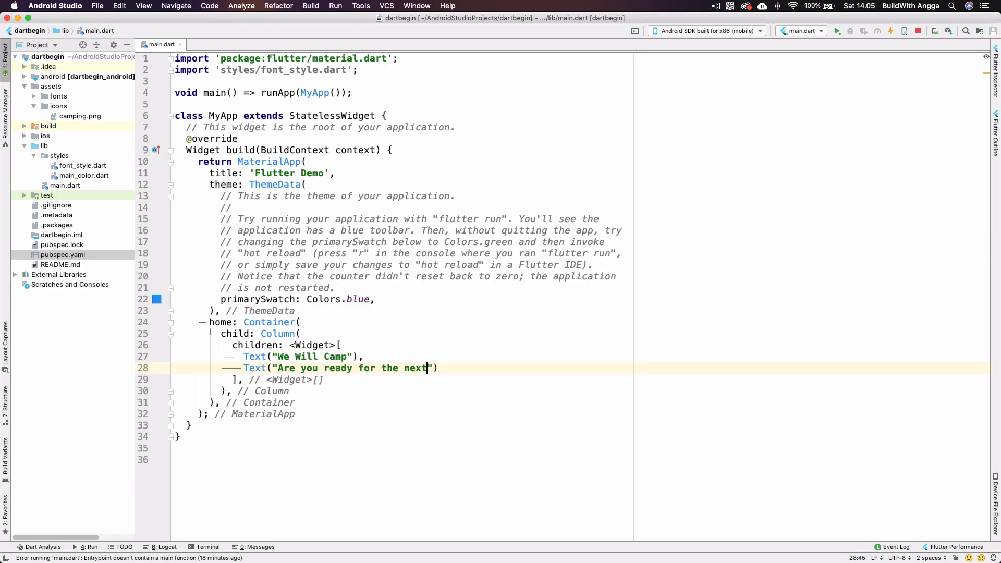
type("adventu")
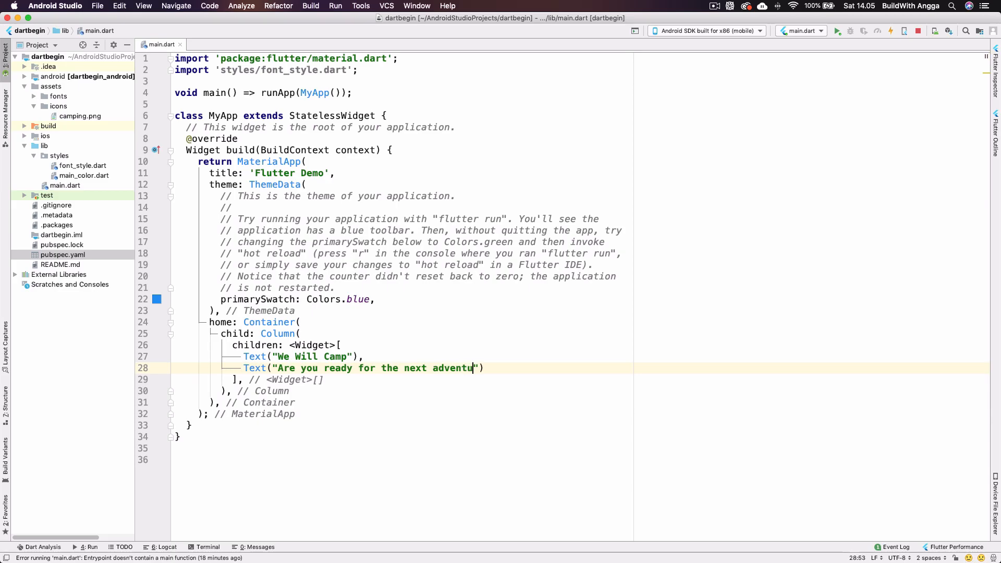
type("re?")
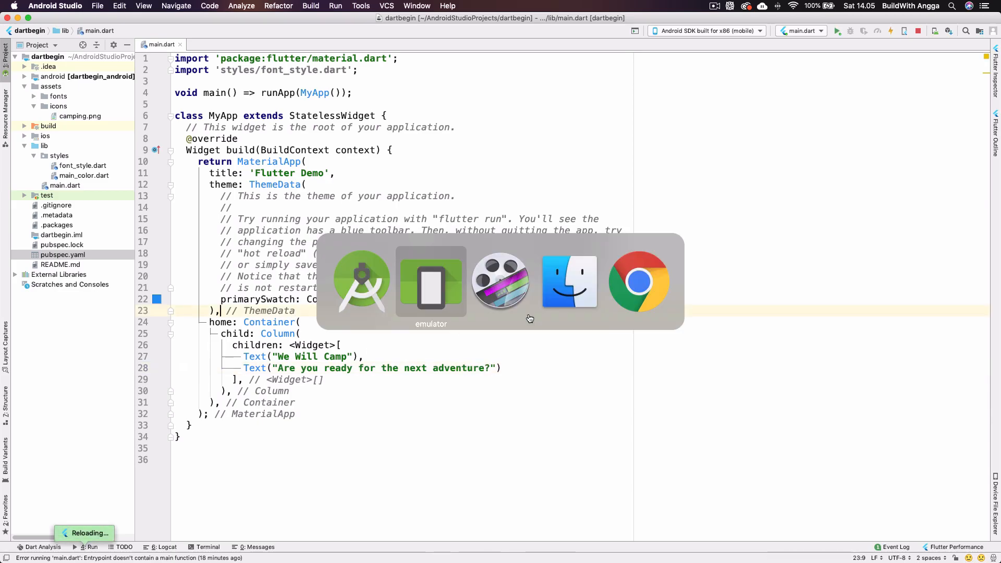
- Switch to the emulator to check both text lines after the hot reload
left_click(431, 281)
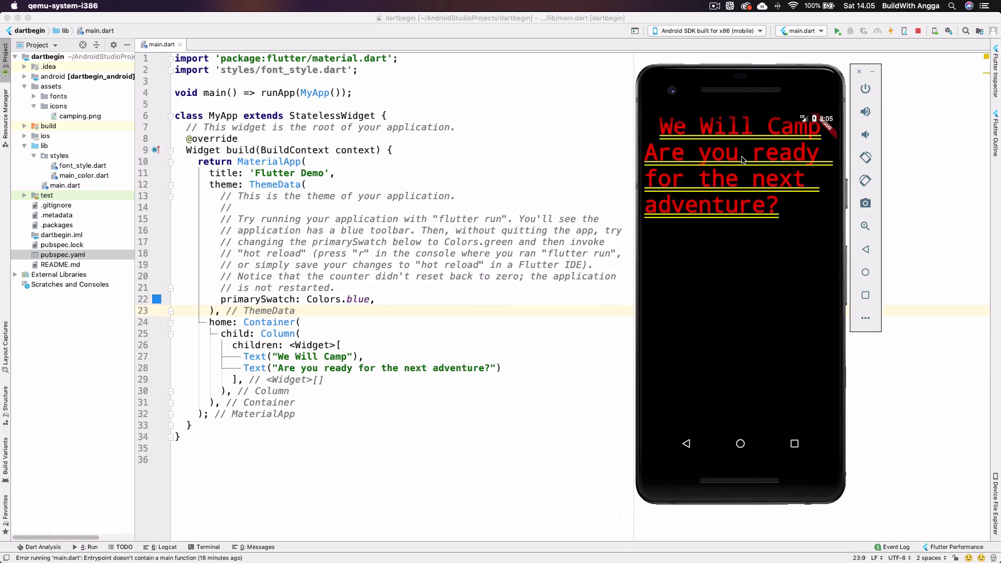
left_click(301, 322)
type("import 'styles/main_color.dart.dart';")
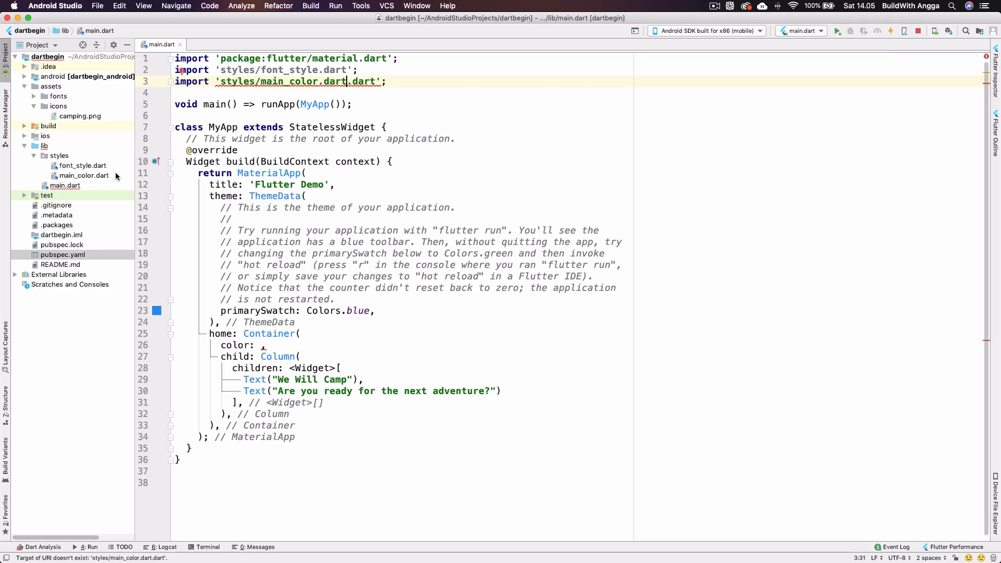
- Add a whiteHoly colour set to 0XFFffffff in main_color.dart
double_click(83, 175)
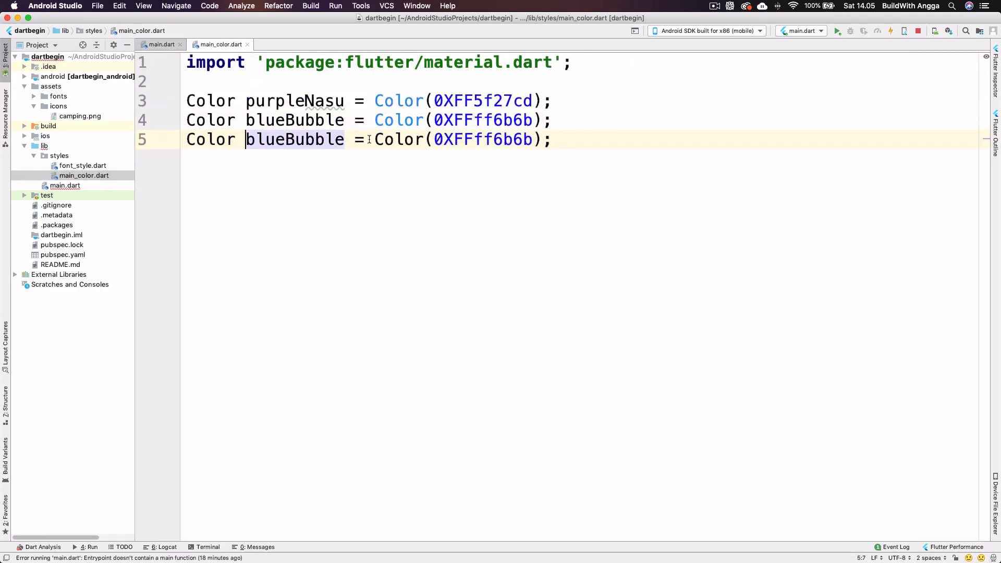
type("whiteHo")
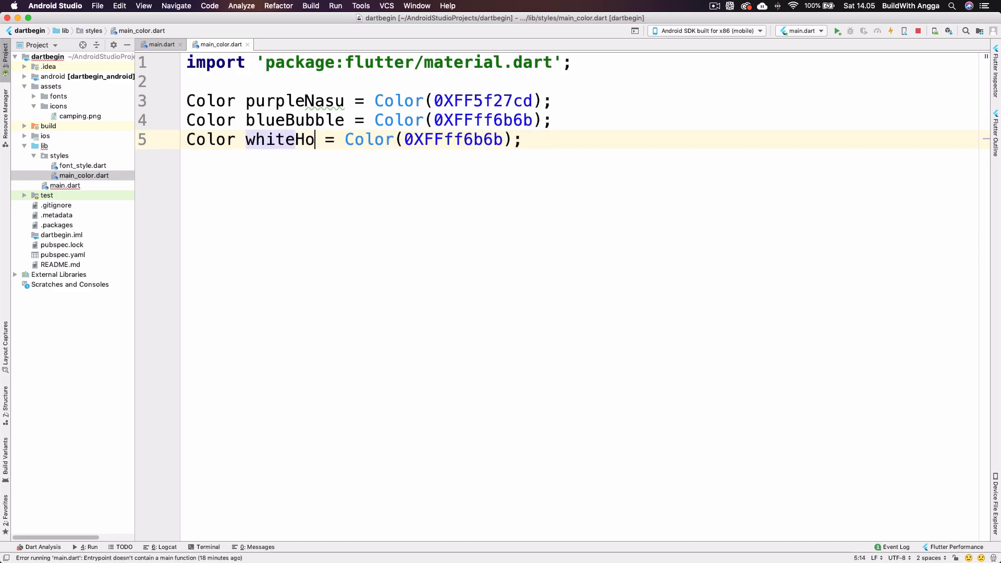
type("ly")
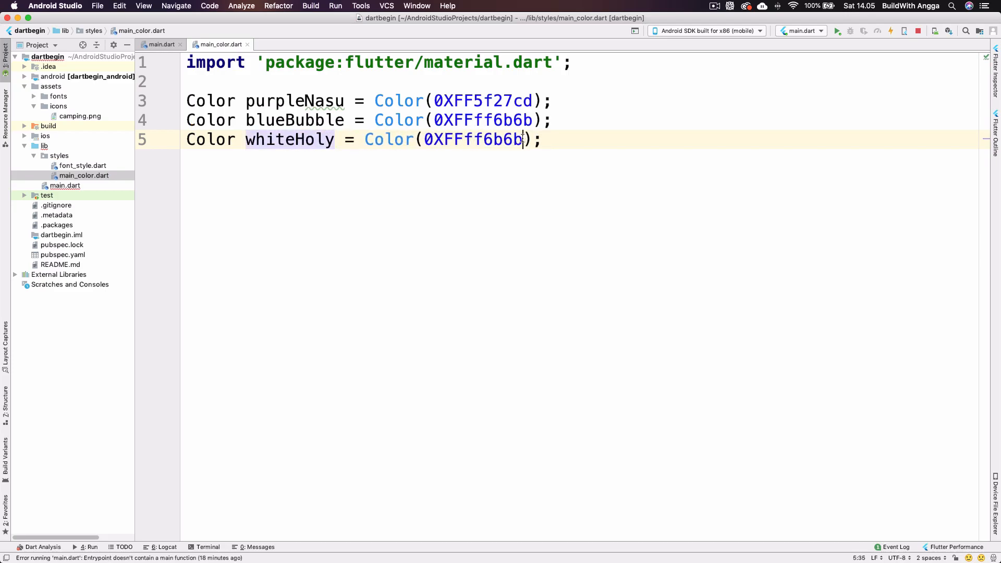
left_click_drag(520, 139, 490, 139)
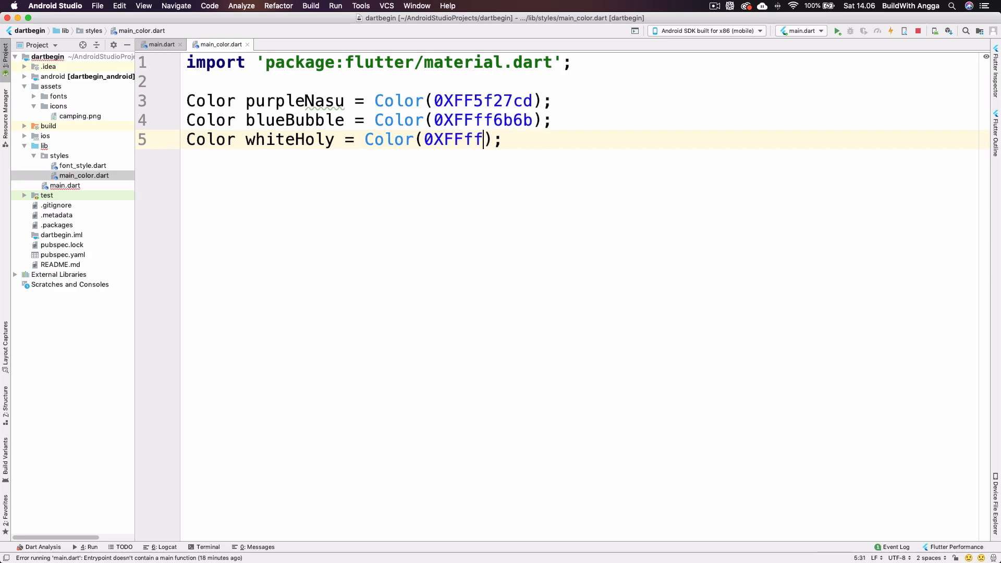
type("ffff")
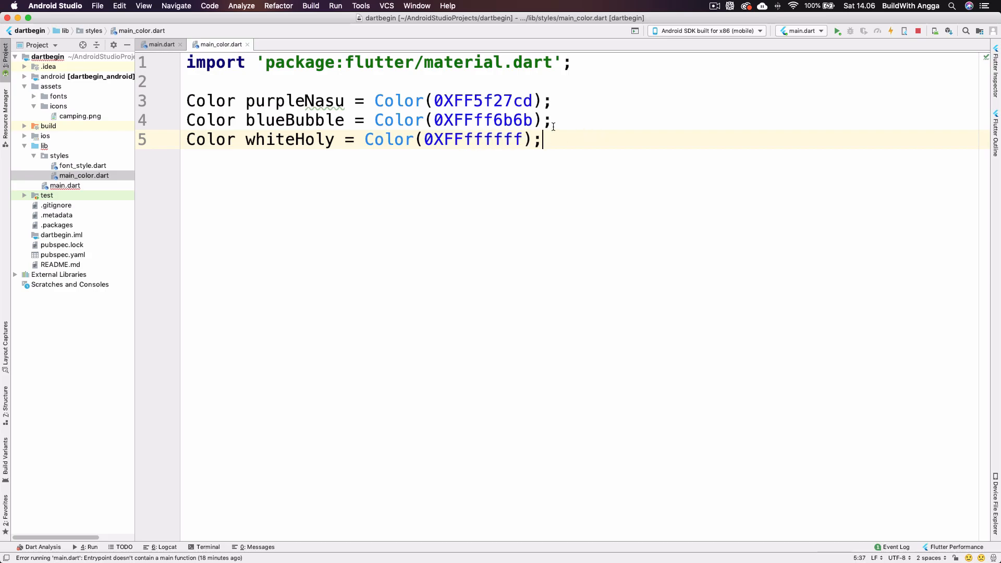
- Set the home Container's color to whiteHoly in main.dart
left_click(160, 44)
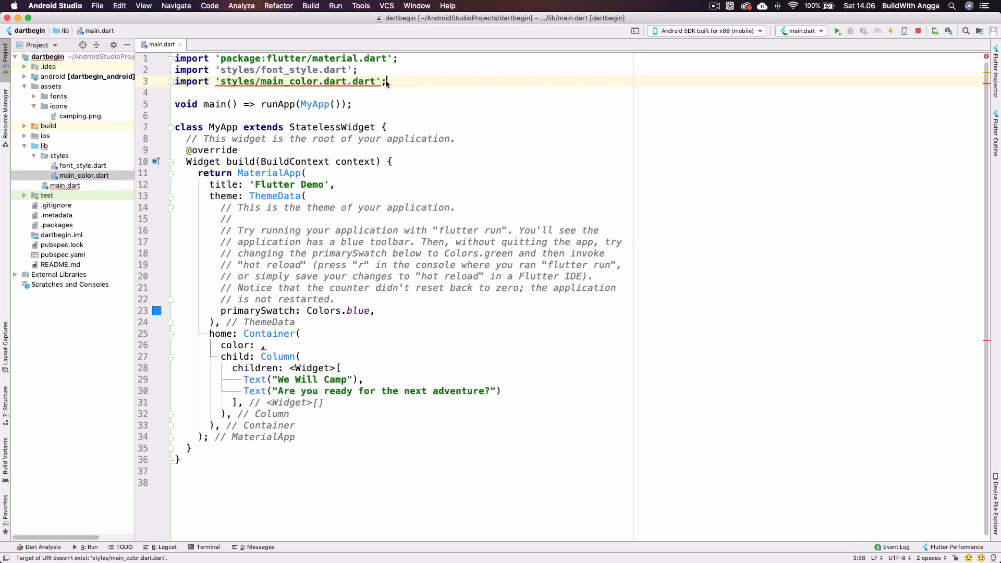
mouse_move(296, 82)
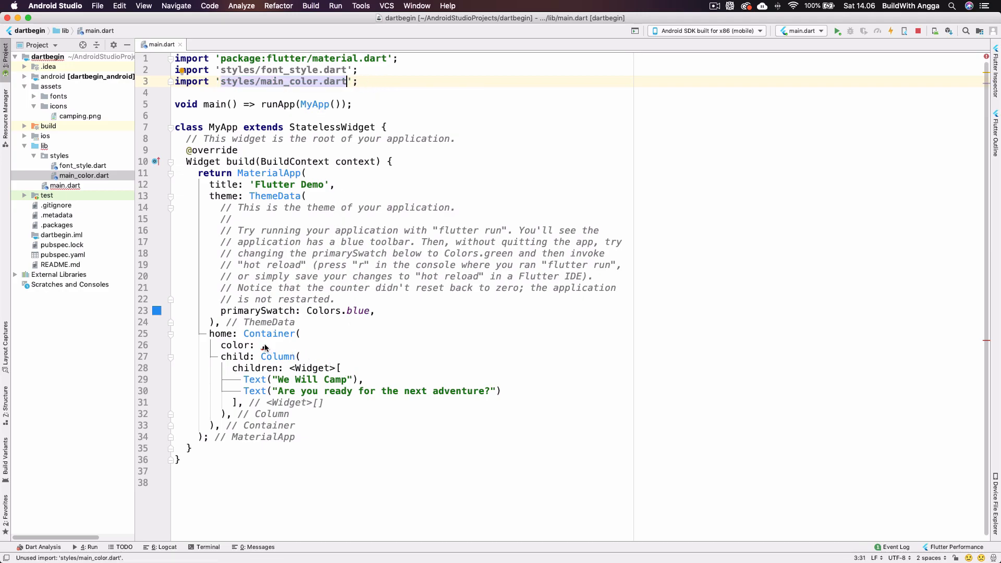
type("whit")
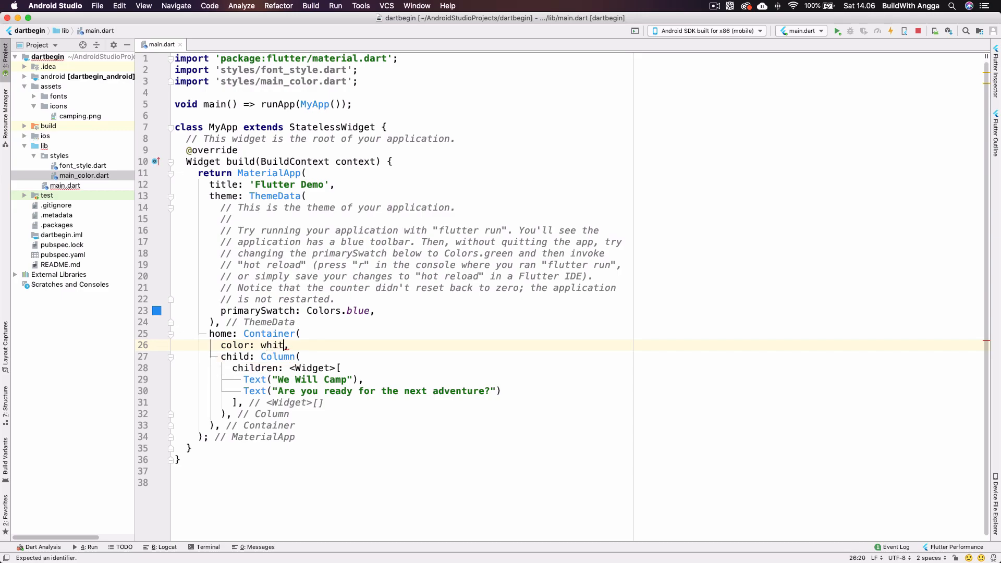
type("eHoly")
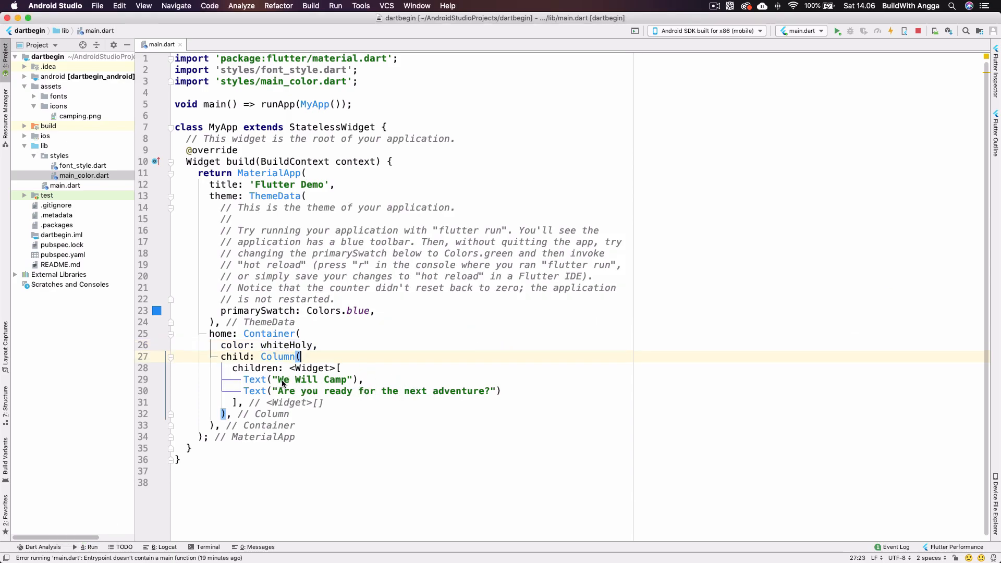
mouse_move(322, 367)
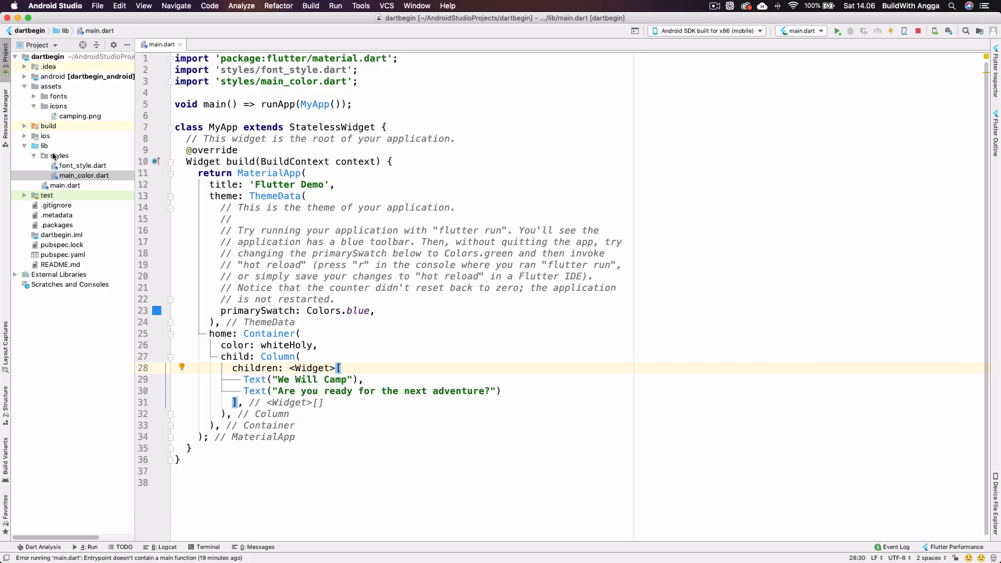
- Create a new Dart file named my_icons in the lib/styles folder
right_click(59, 155)
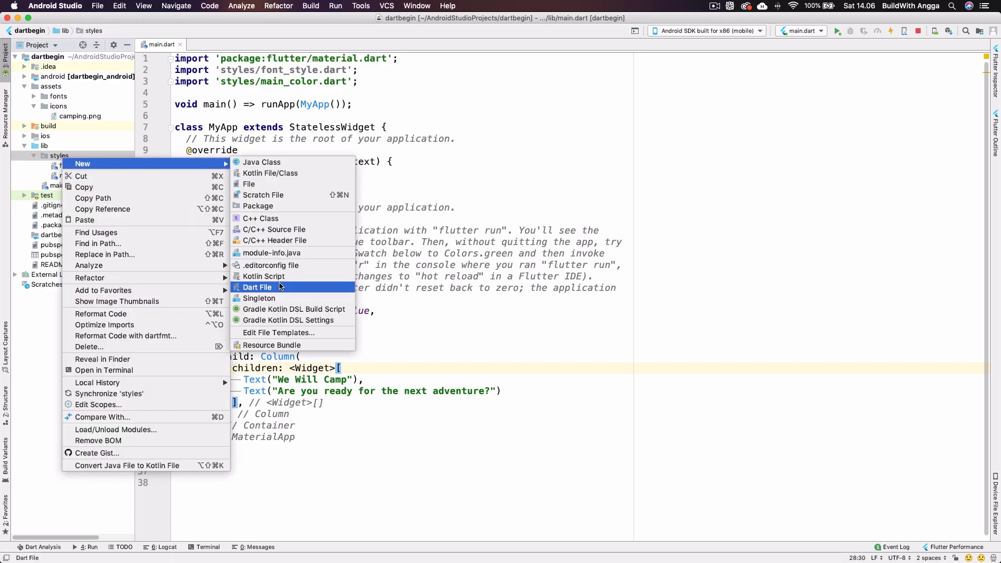
left_click(257, 287)
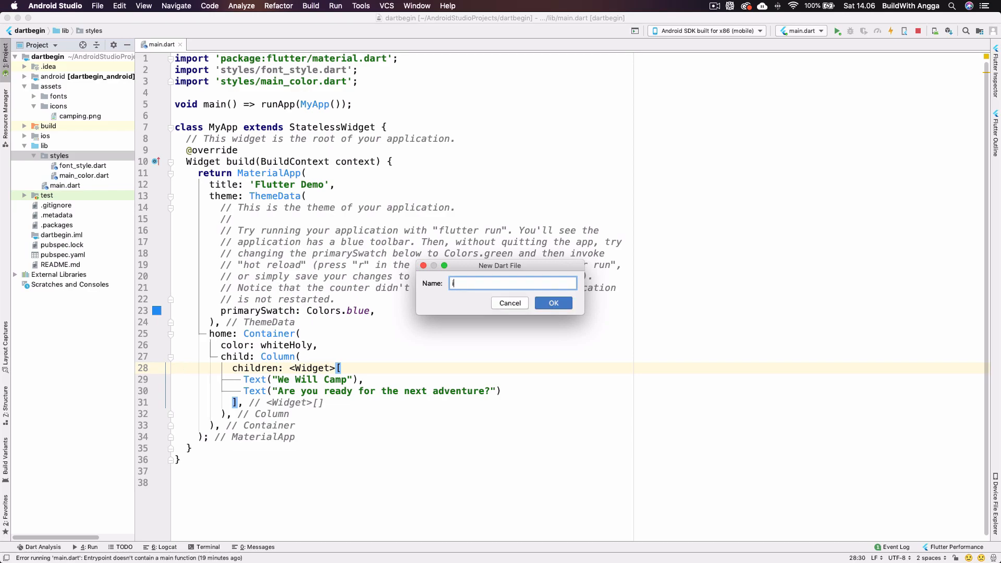
type("my_icons")
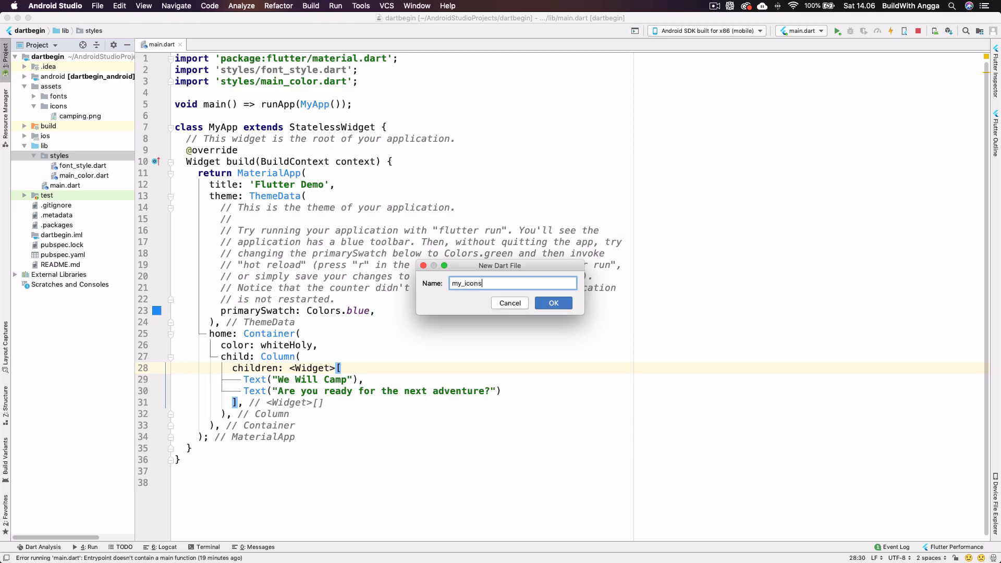
left_click(552, 302)
type("import 'package:flutter/material.dart';")
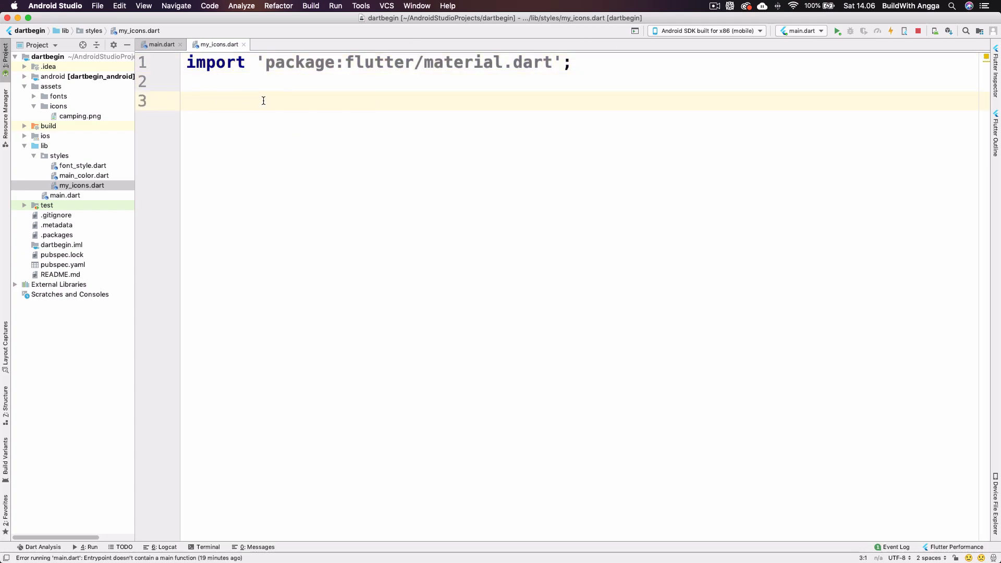
- Define iconHome and iconProfile constants for 'assets/icons/camping.png', then close my_icons.dart
type("const iconHome = 'assets/icons/camping.png';")
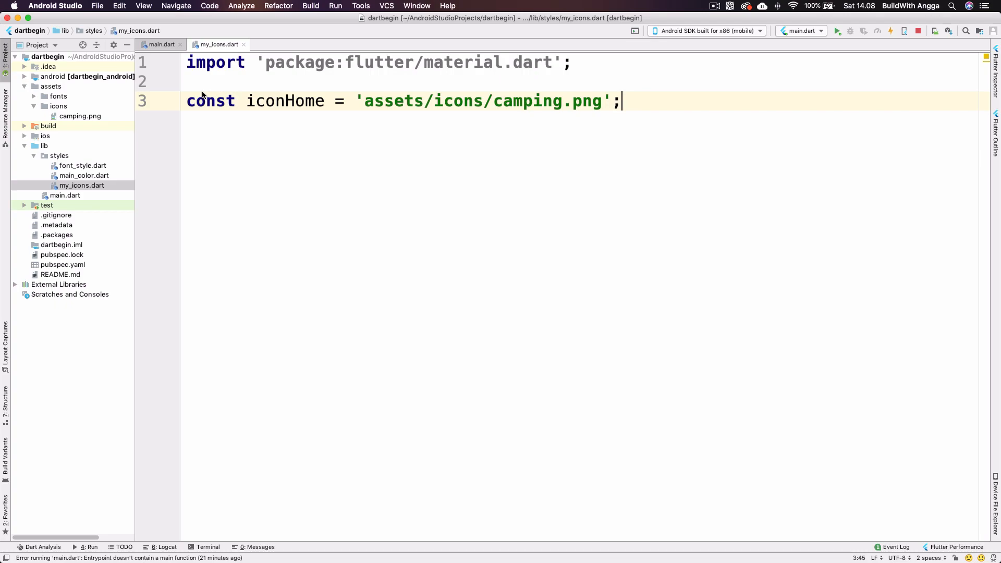
double_click(285, 101)
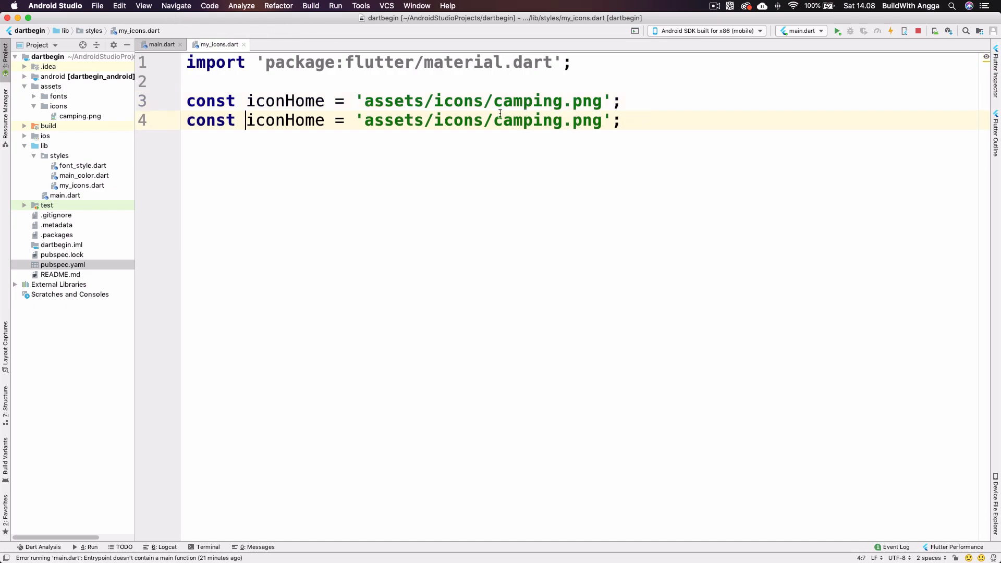
double_click(285, 121)
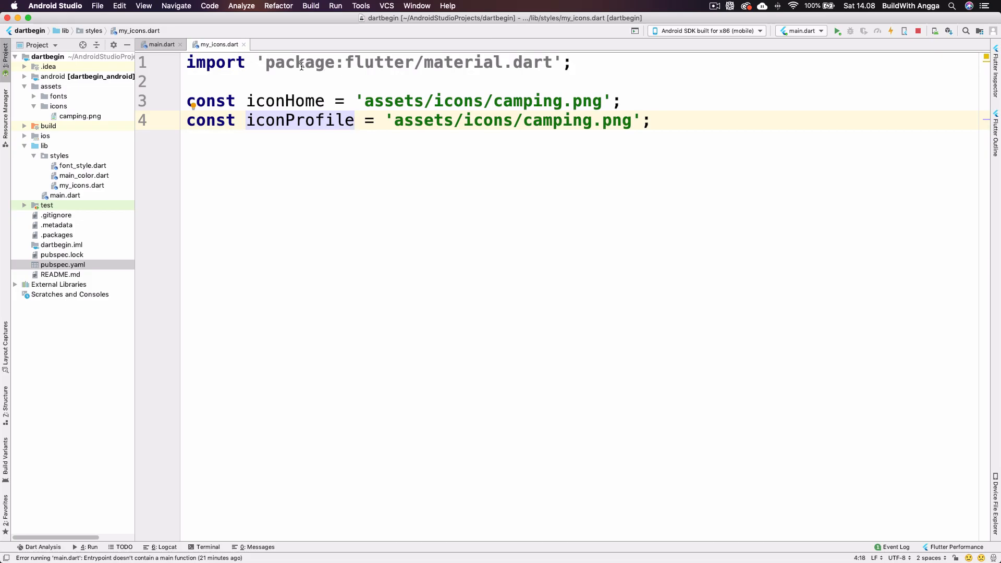
mouse_move(244, 44)
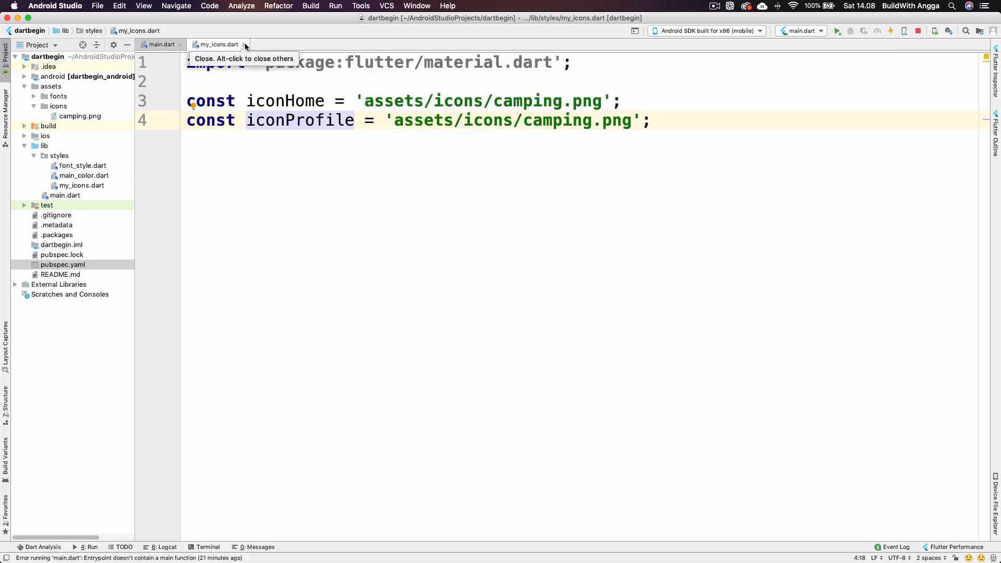
left_click(161, 44)
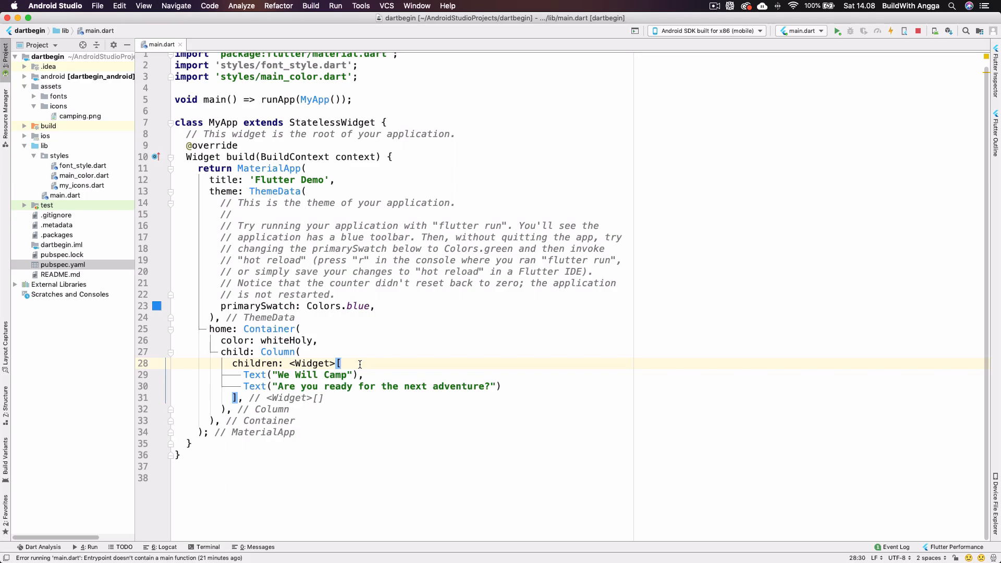
- Add Image.asset(iconHome) as the column's first child and import styles/my_icons.dart
type("Image.asset(name")
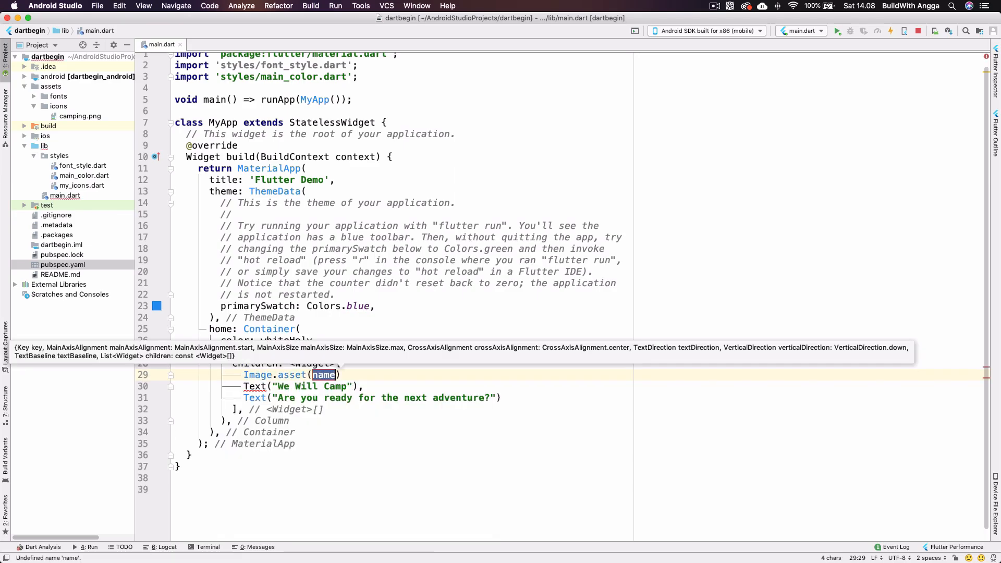
type("iconHo")
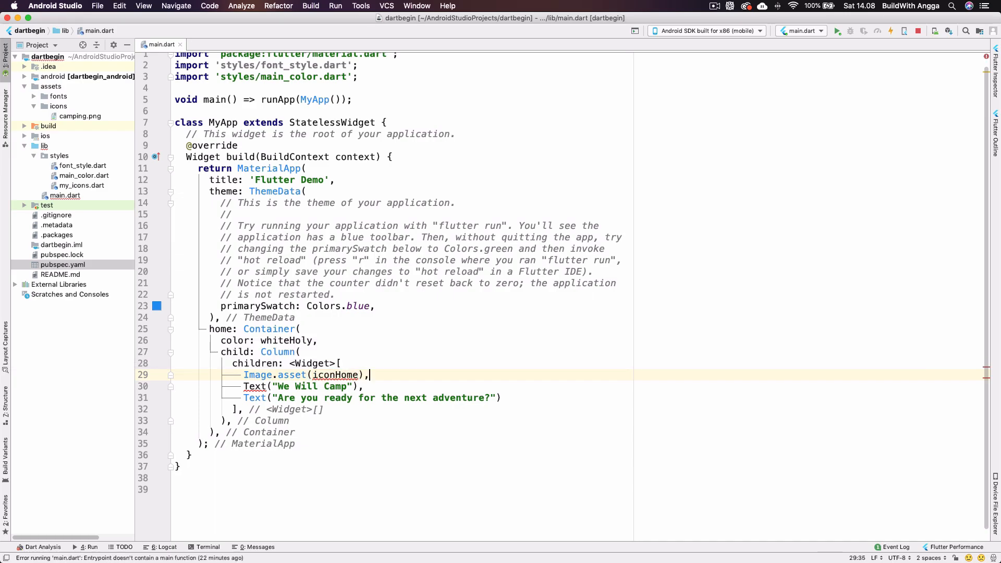
mouse_move(276, 352)
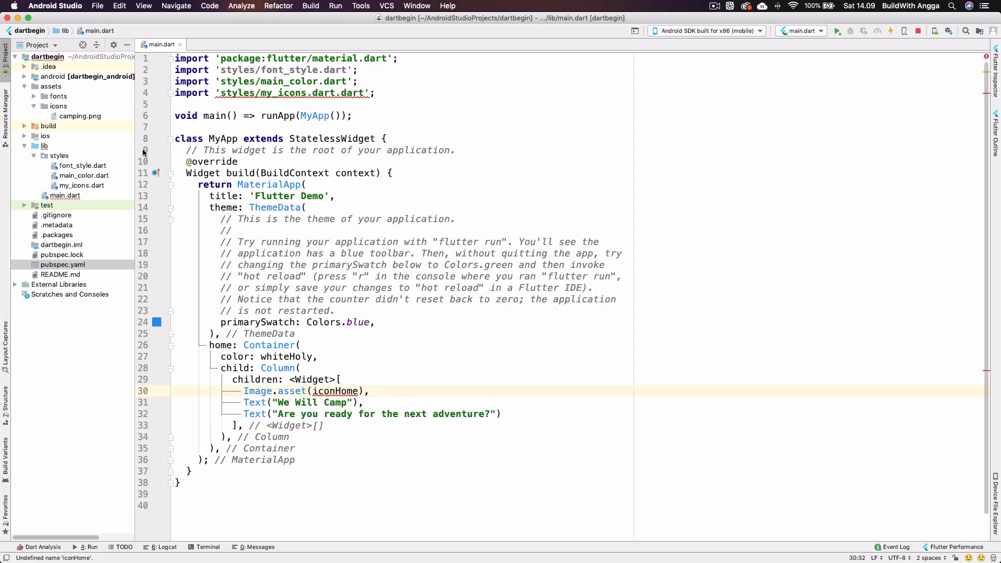
left_click(82, 185)
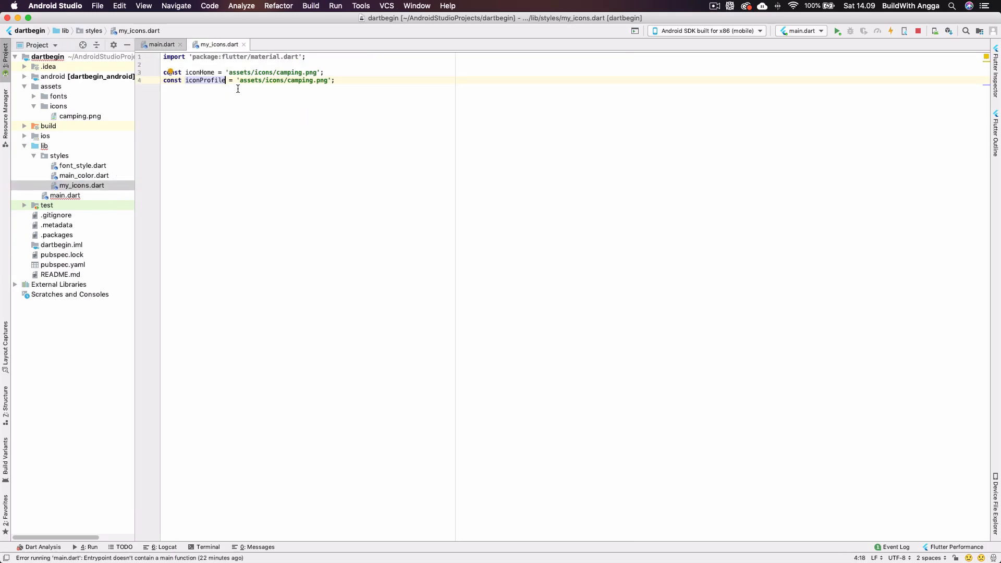
left_click(160, 43)
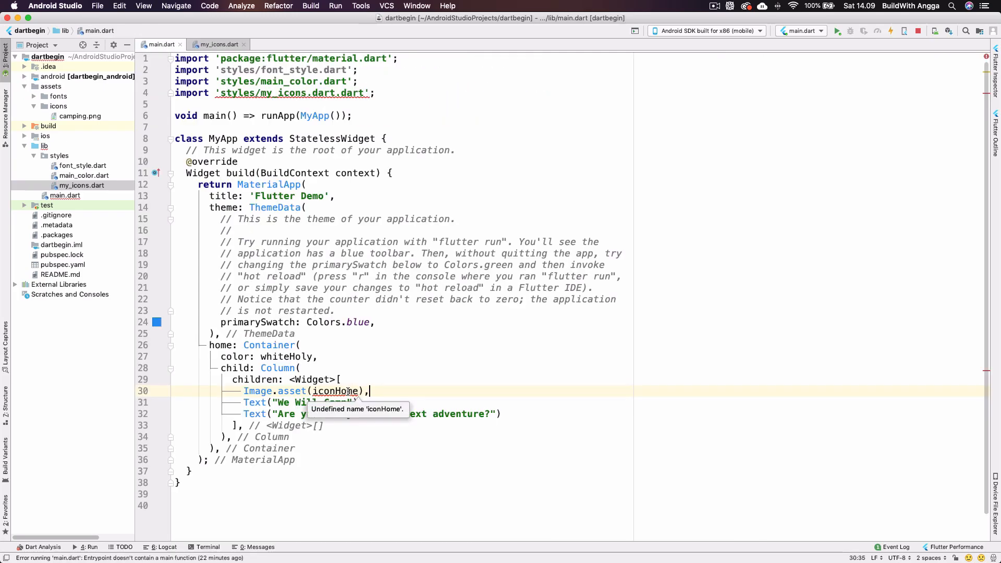
left_click(353, 116)
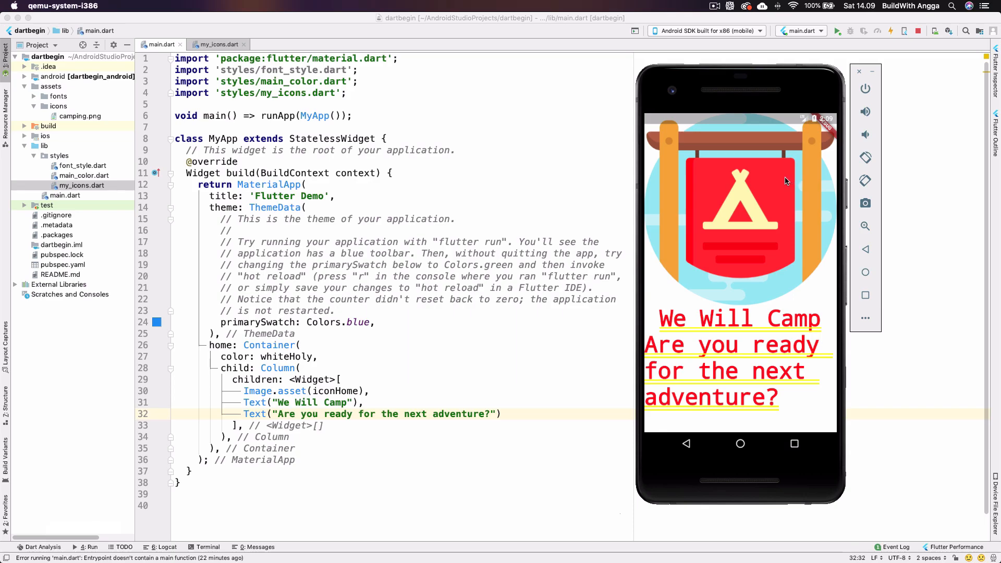
mouse_move(440, 364)
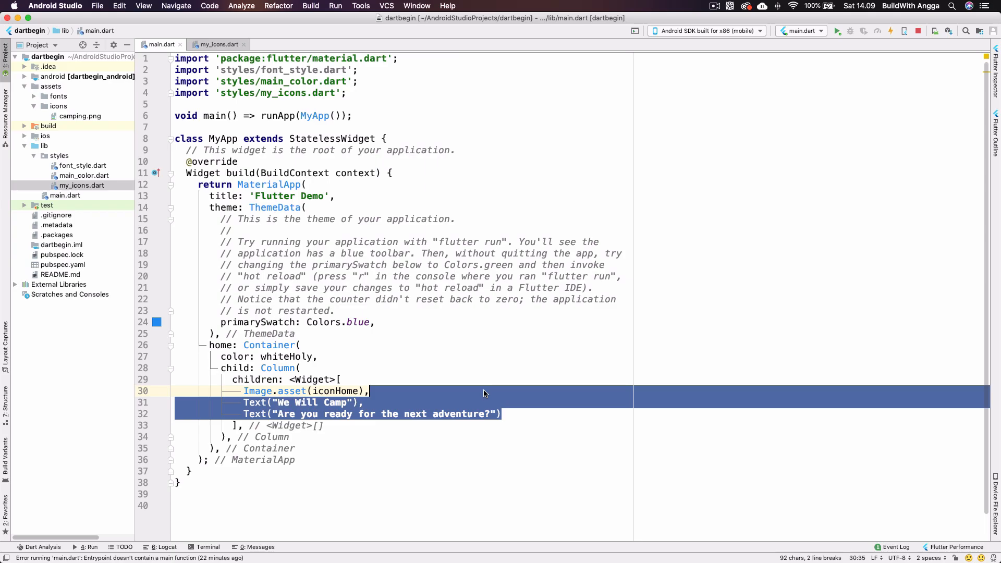
- Delete both Text lines, leaving only Image.asset(iconHome) in the Column
key("Delete")
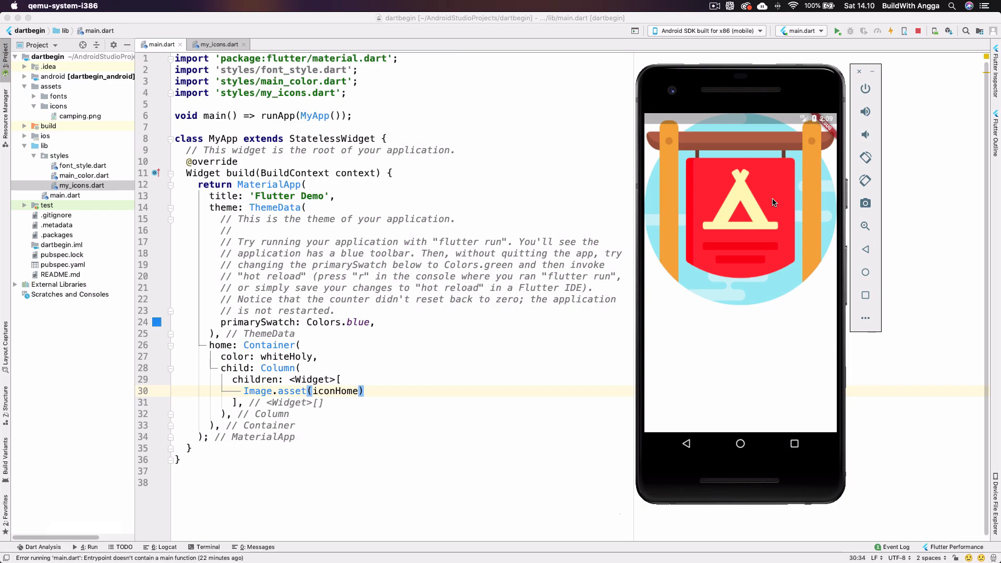
mouse_move(733, 255)
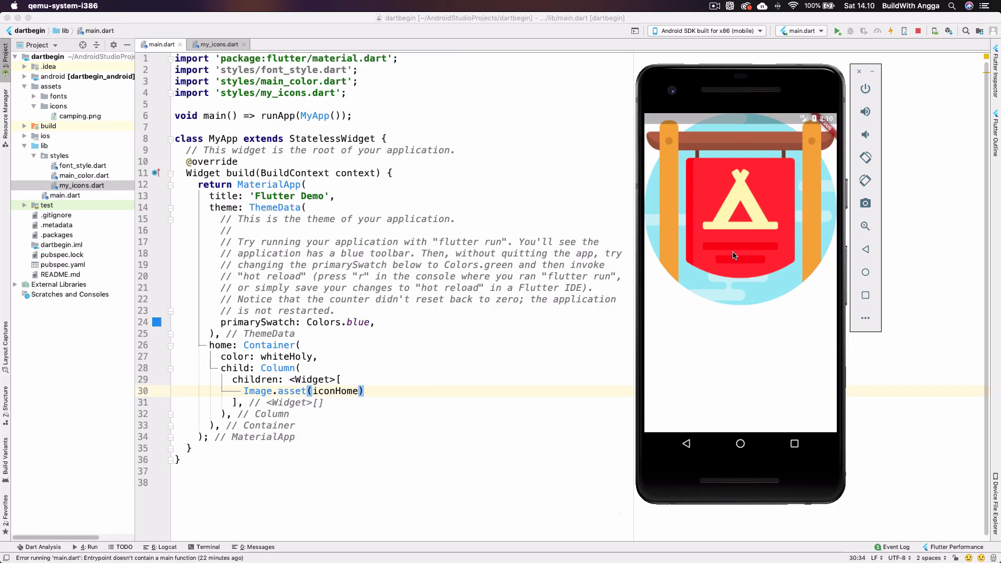
mouse_move(731, 259)
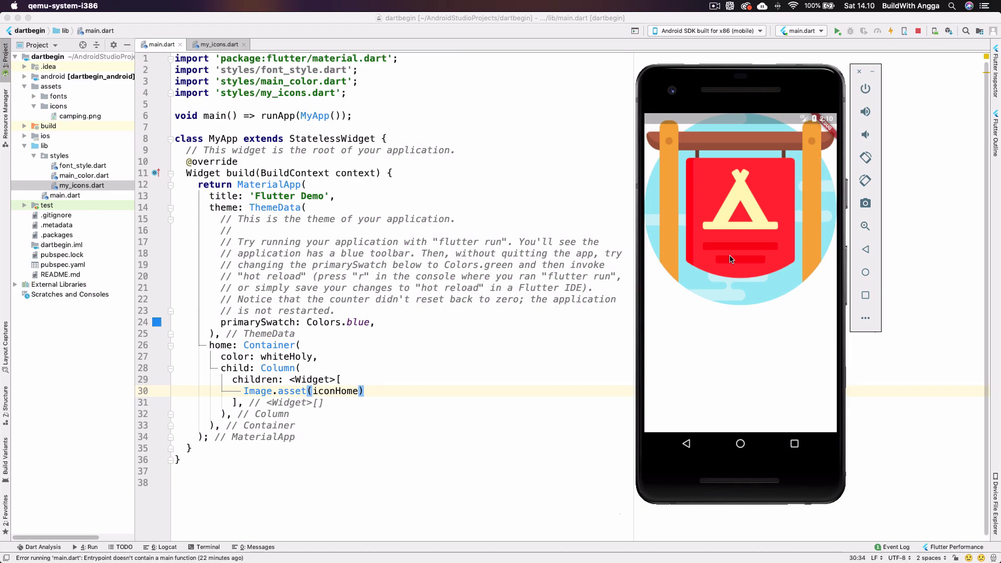
mouse_move(313, 421)
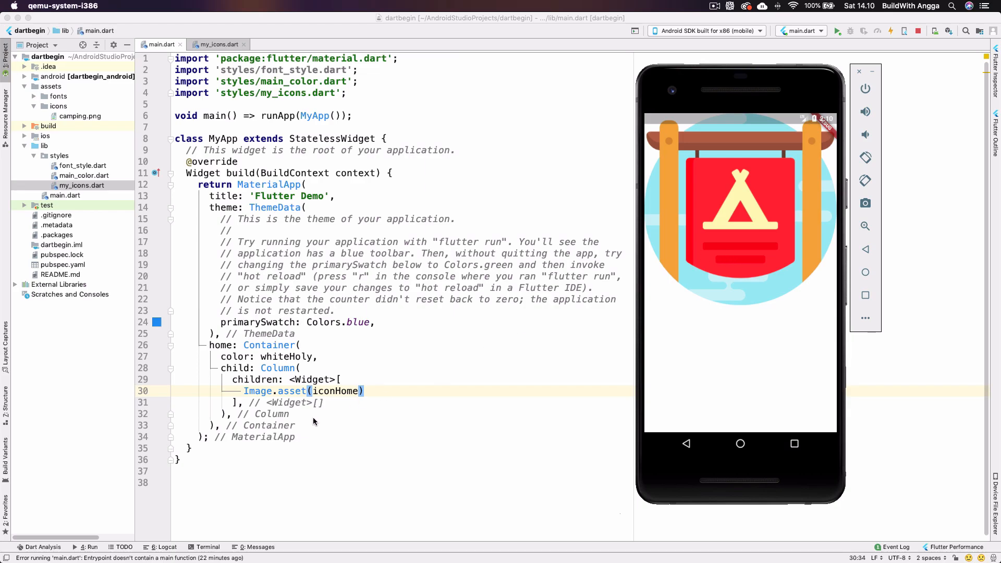
mouse_move(373, 386)
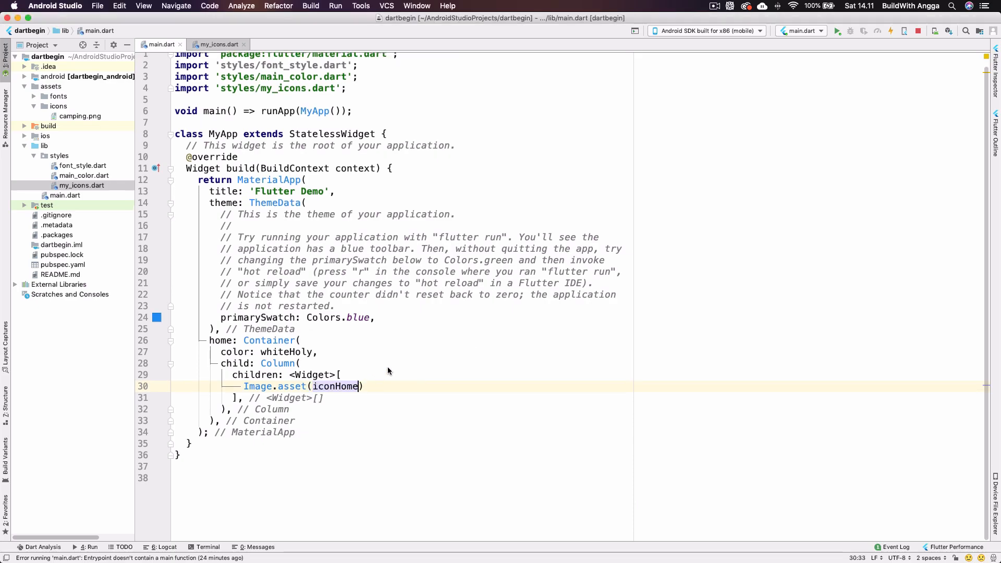
- Give Image.asset(iconHome) a height of 250 and start a Text widget below it
type(", height: ,")
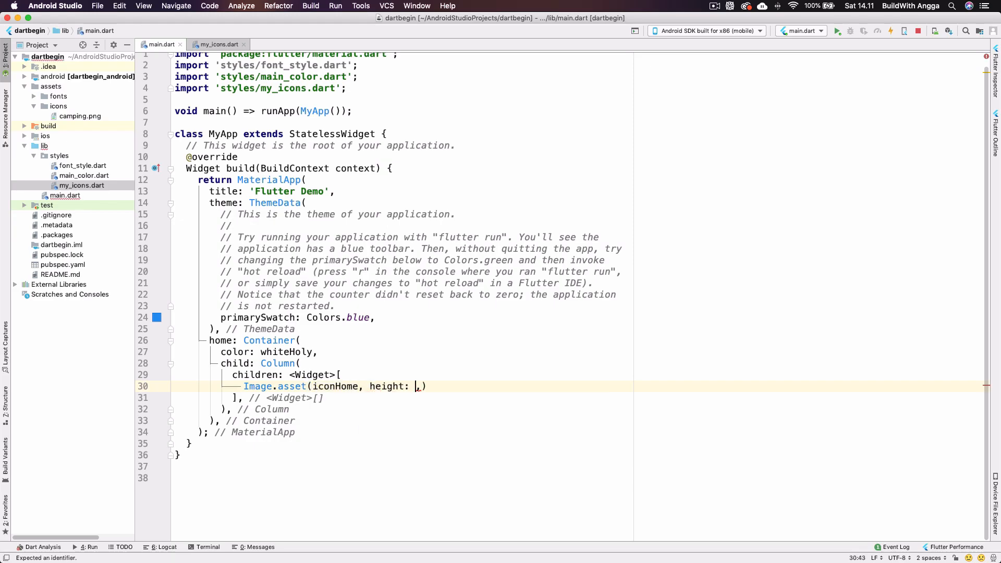
type("250")
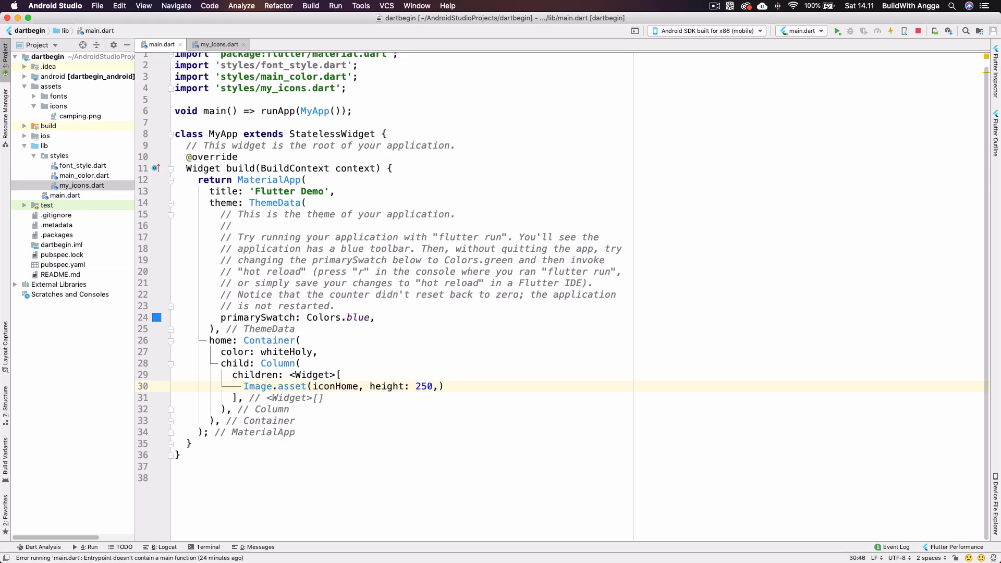
key("cmd+tab")
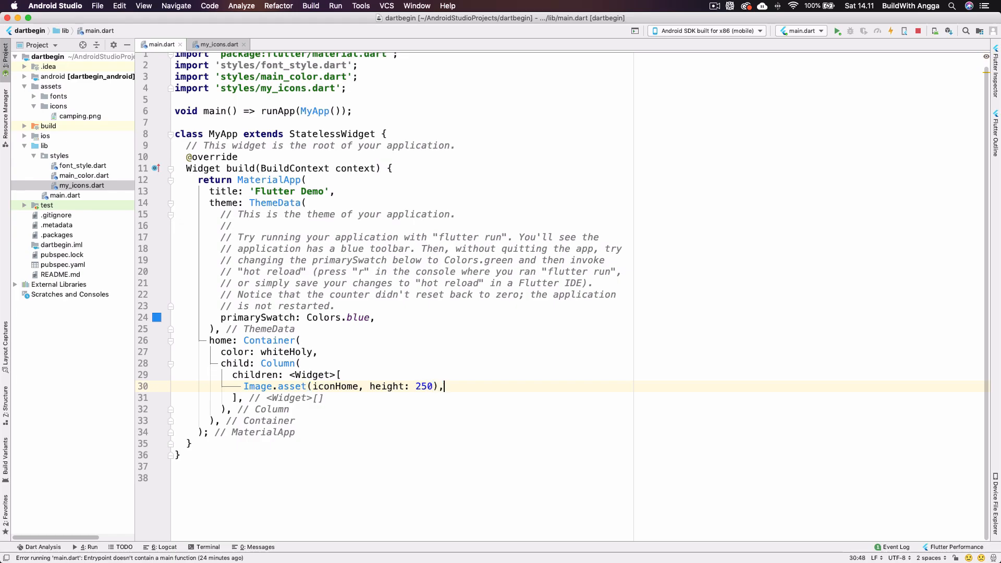
type("Text(\"")
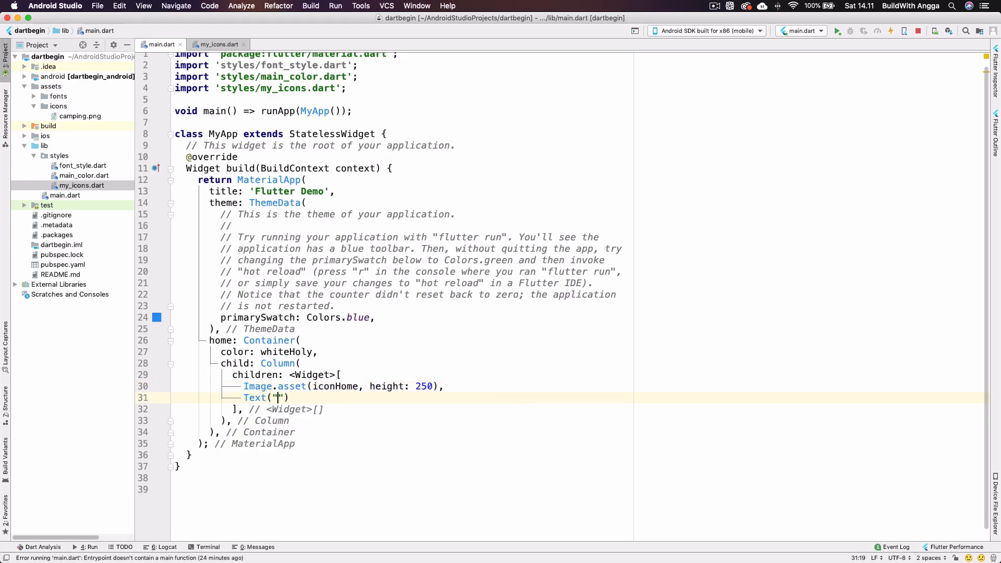
- Add a 'Go Campe With Us' Text below the image styled with mainHeader
type("Go Cma")
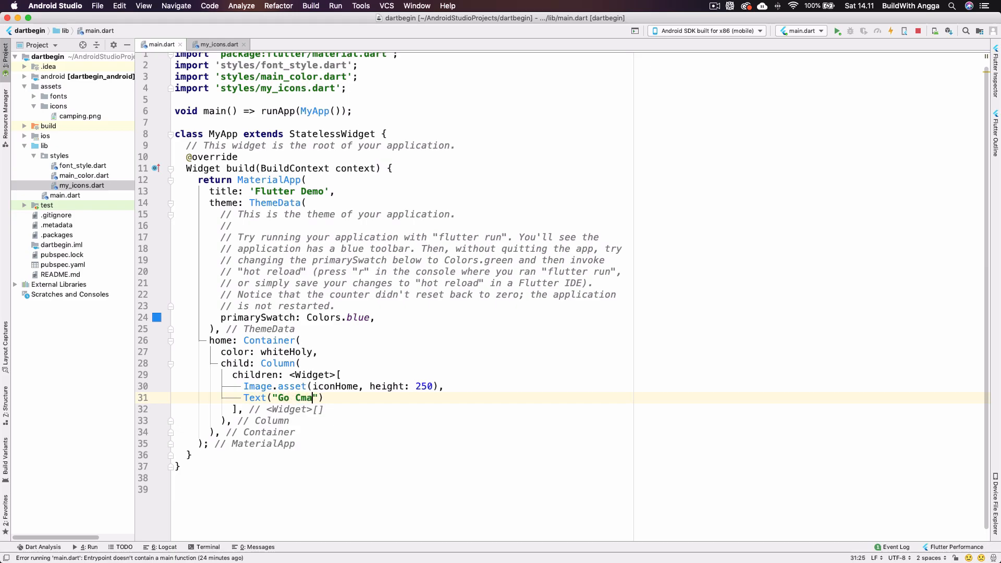
type("mpe With U")
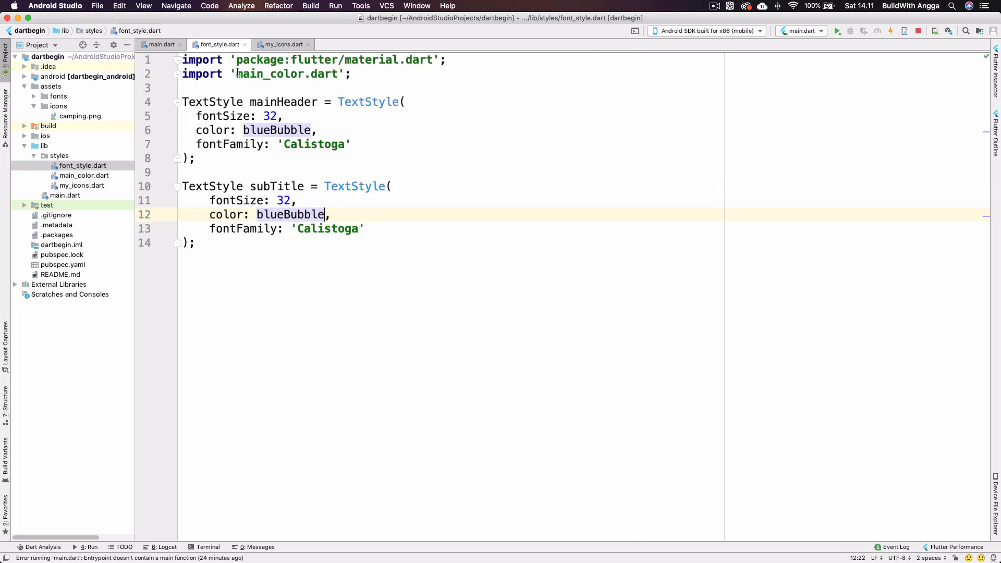
left_click(161, 44)
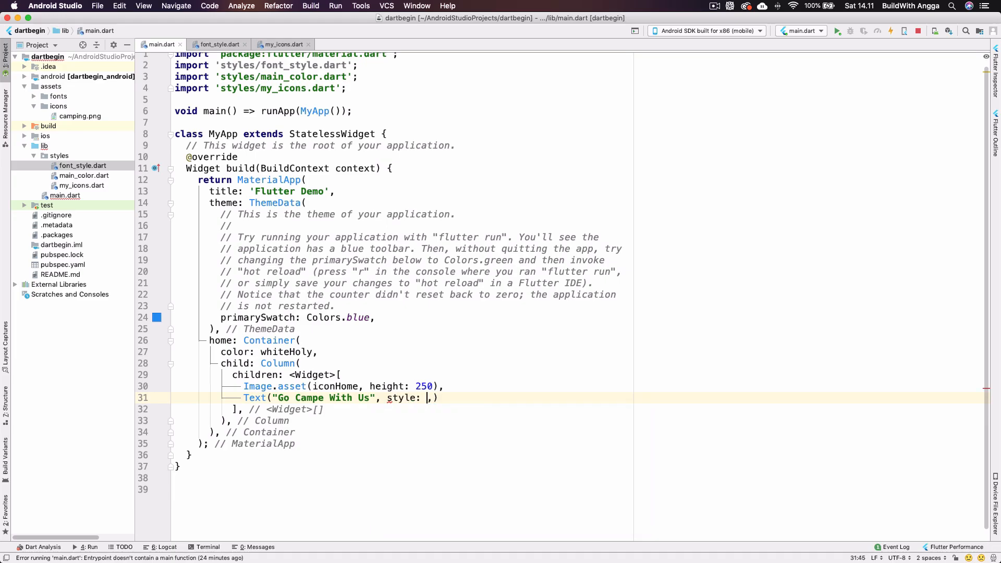
type("mainHeader")
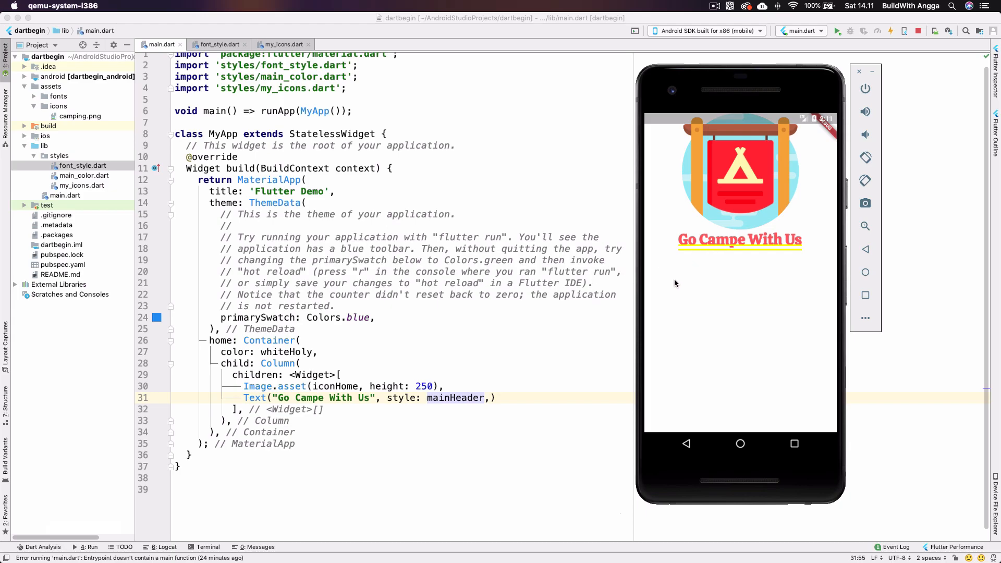
mouse_move(797, 251)
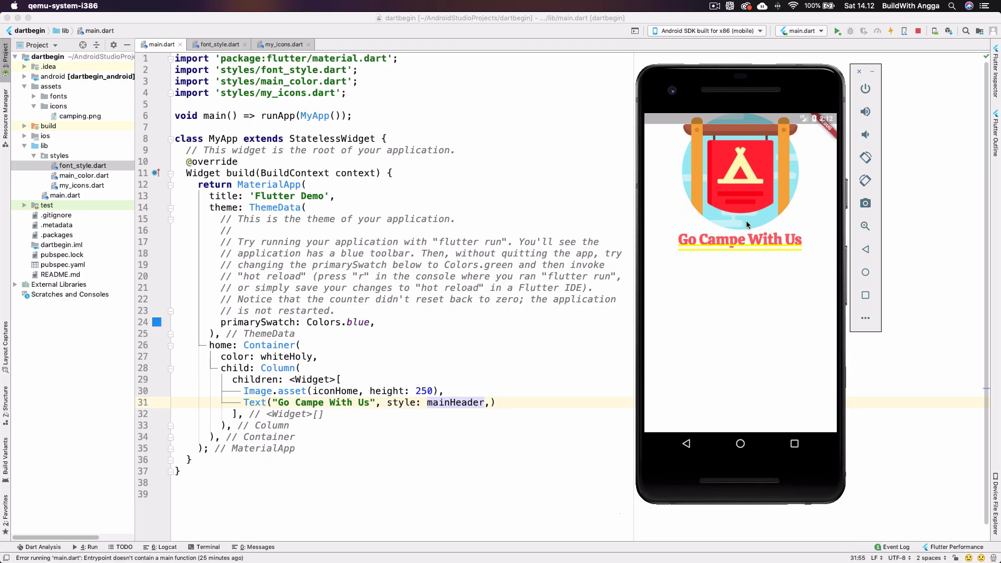
mouse_move(562, 238)
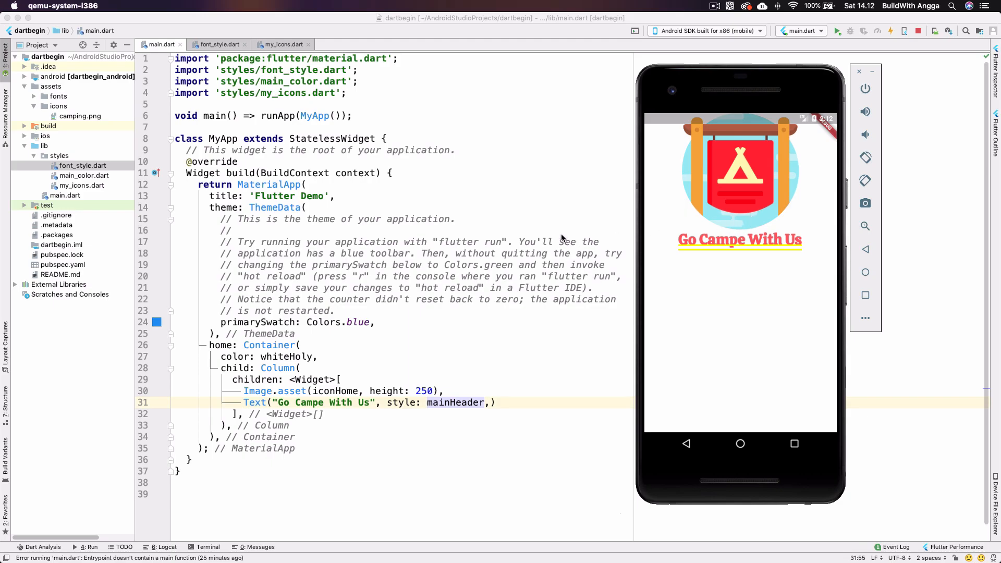
mouse_move(560, 238)
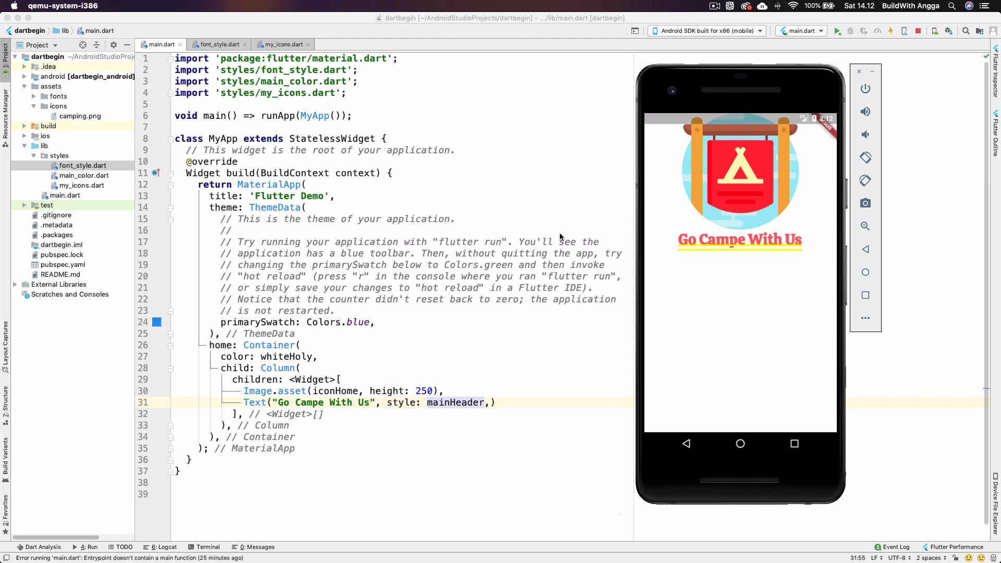